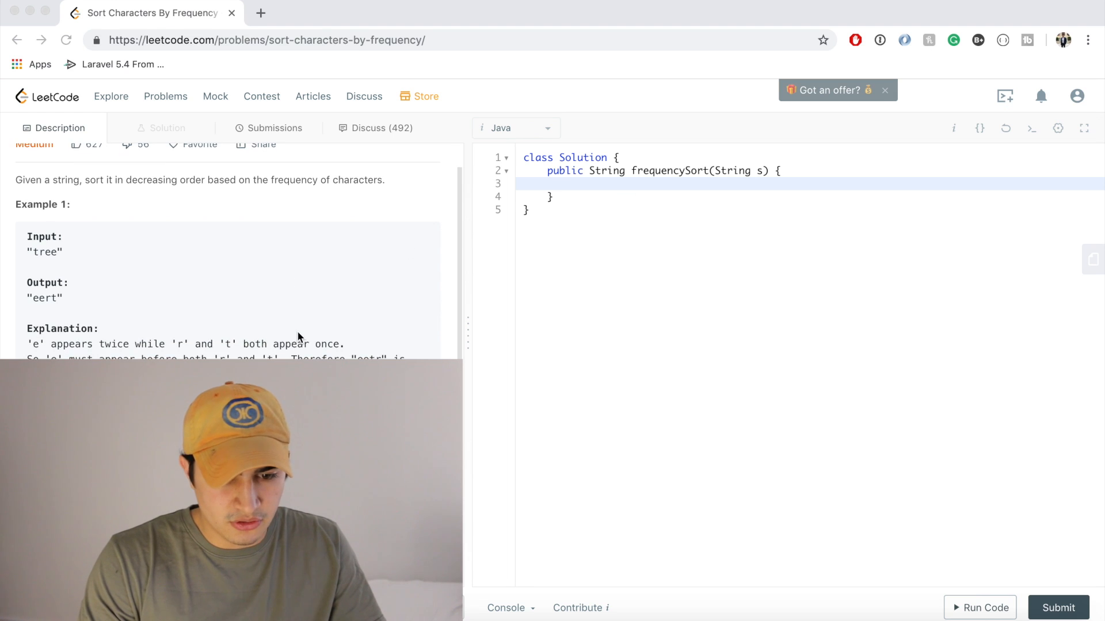
Review the problem description, highlighting the word frequency and example text
scroll("down", 3)
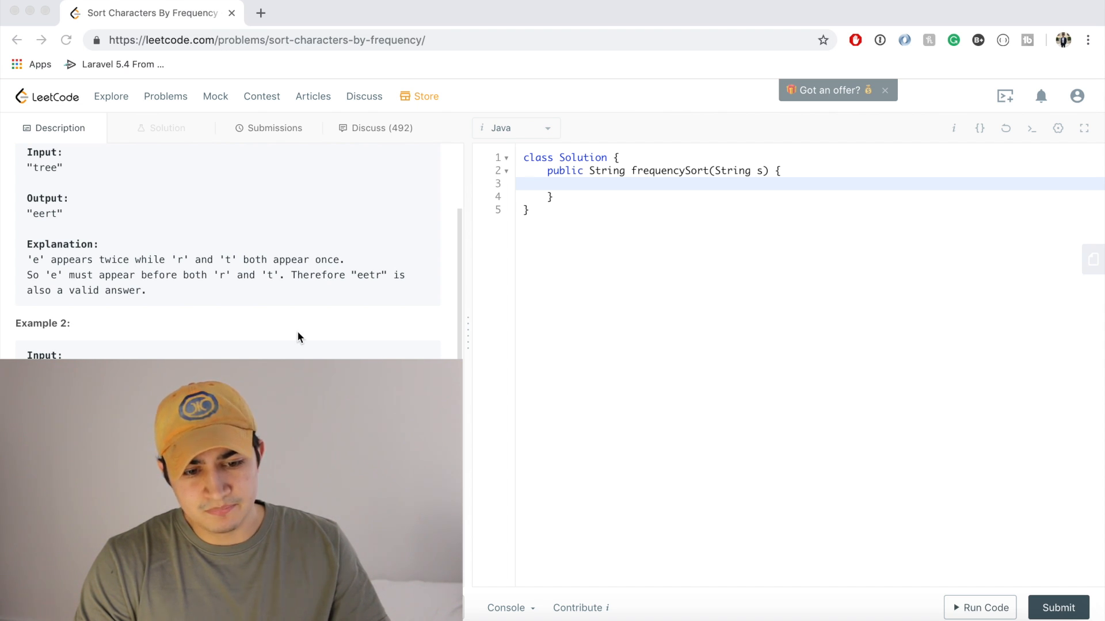
mouse_move(53, 262)
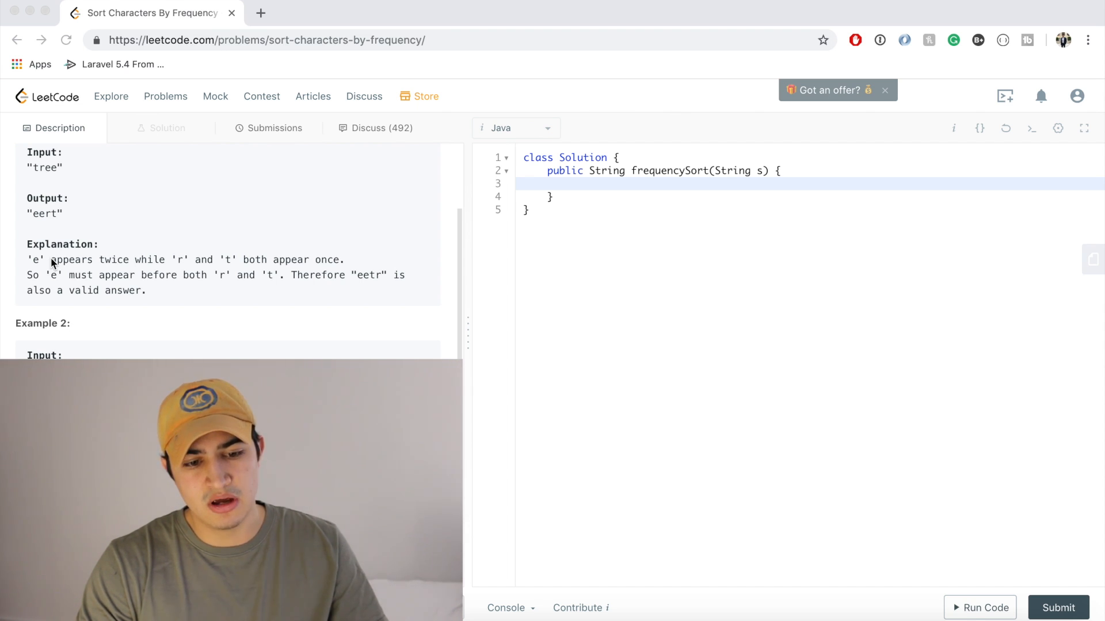
mouse_move(198, 284)
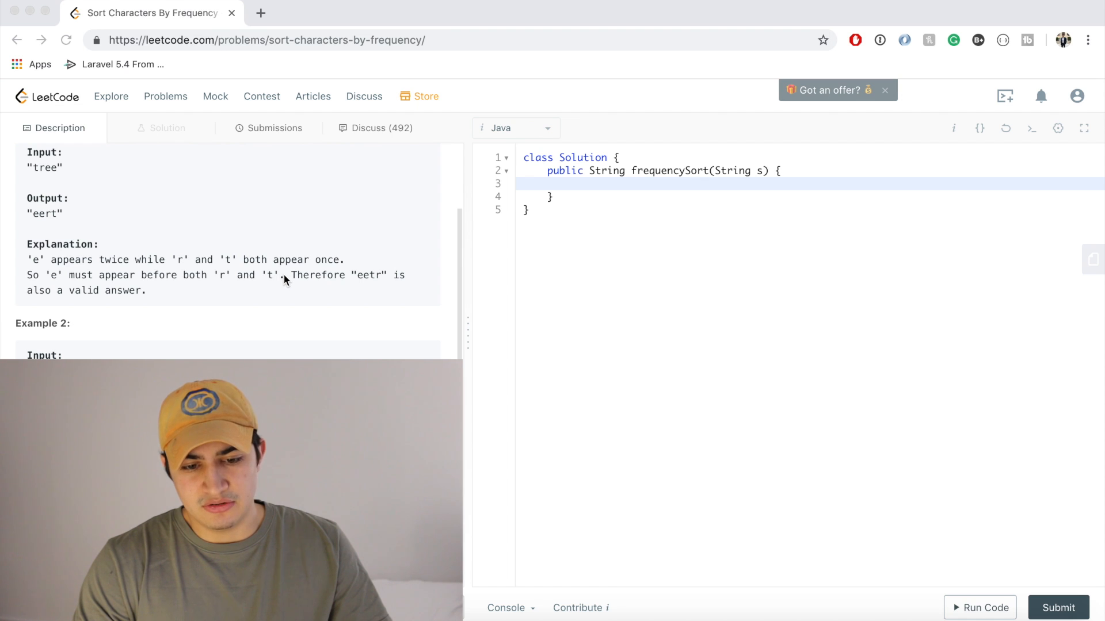
left_click_drag(288, 275, 146, 290)
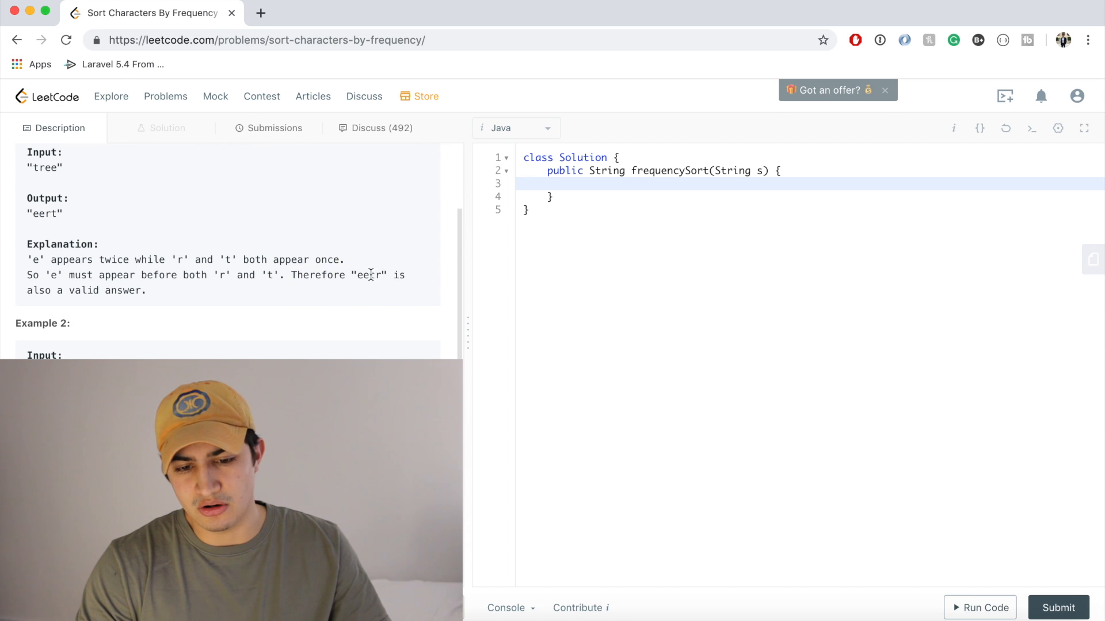
double_click(375, 275)
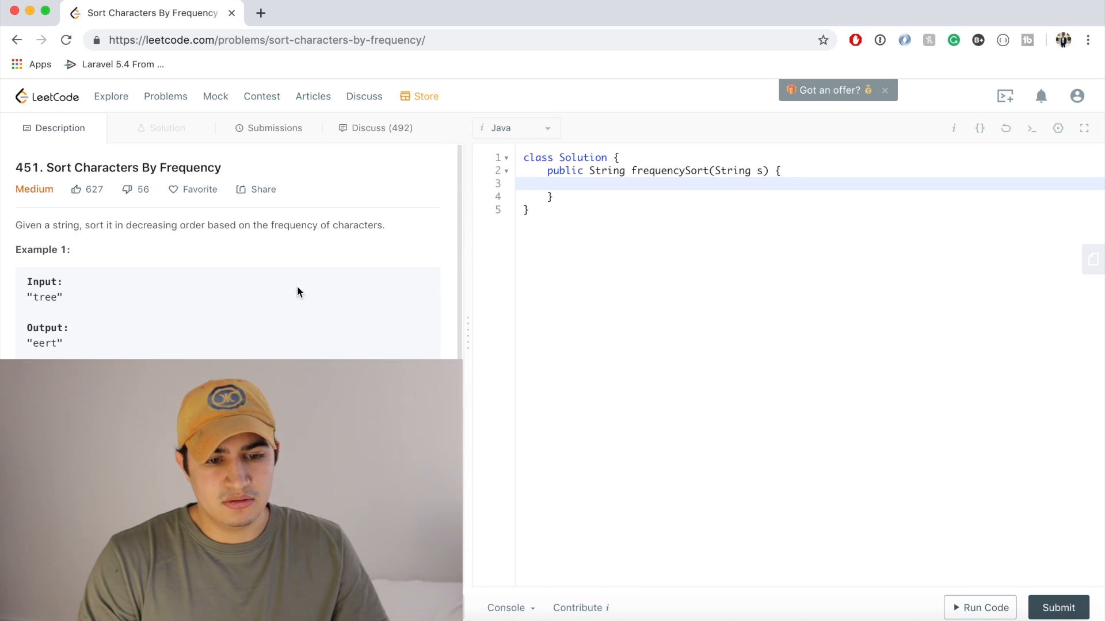
double_click(293, 226)
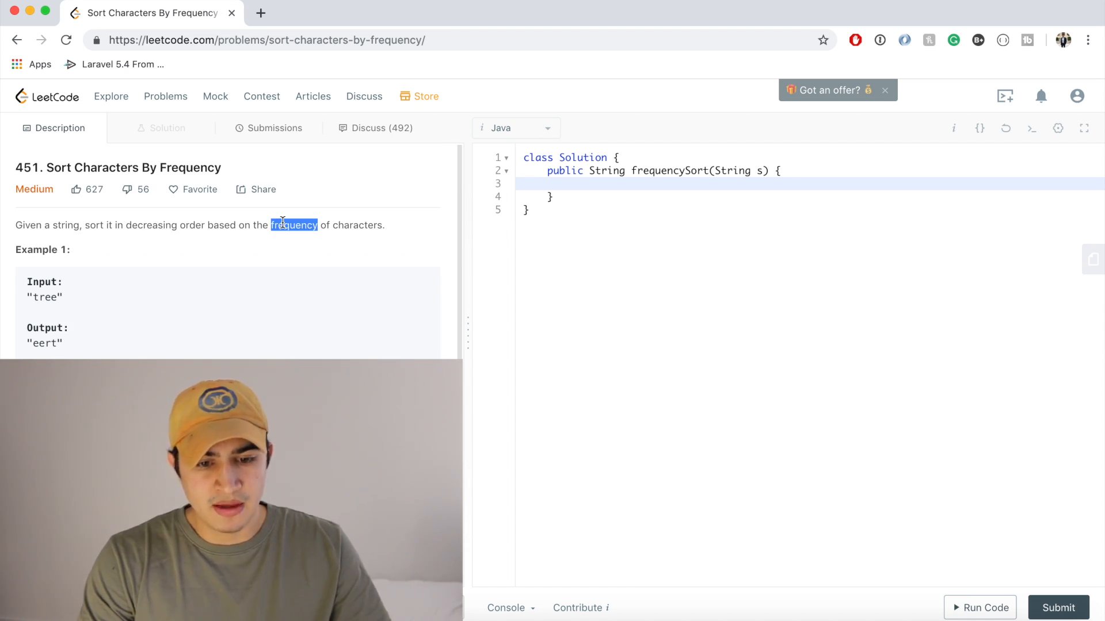
left_click(271, 255)
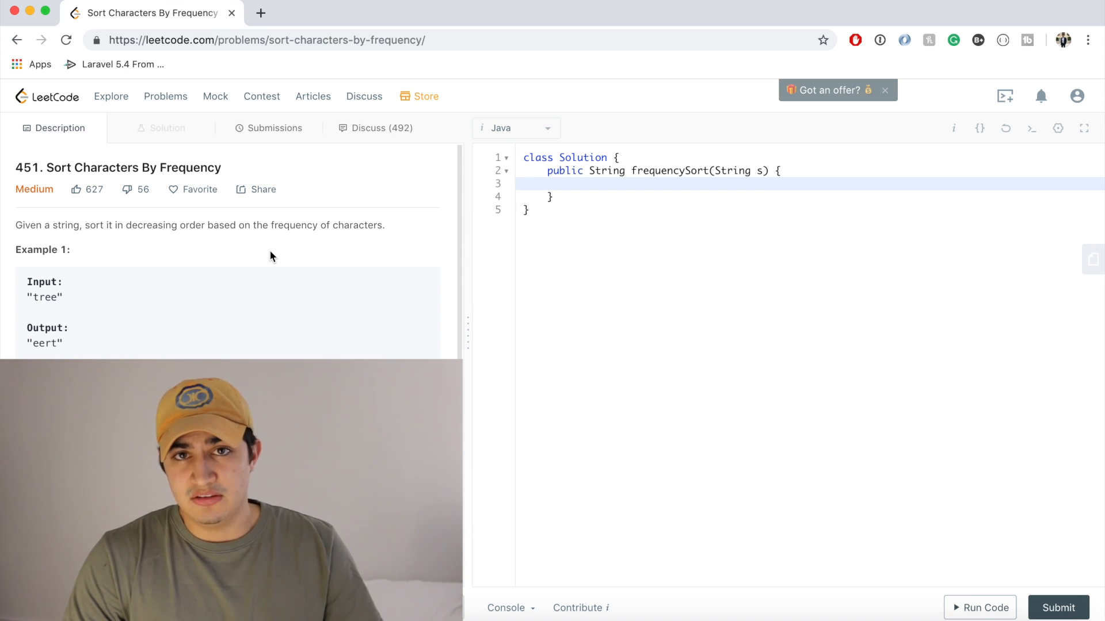
Declare HashMap<Character, Integer> map = new HashMap<>() inside frequencySort
left_click(588, 184)
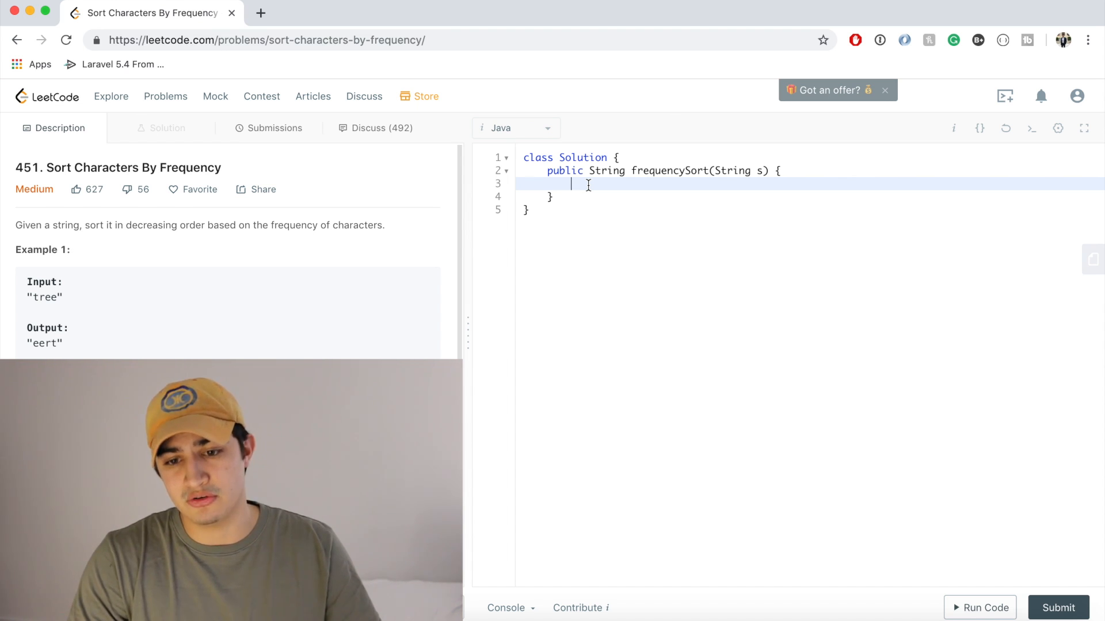
type("Has")
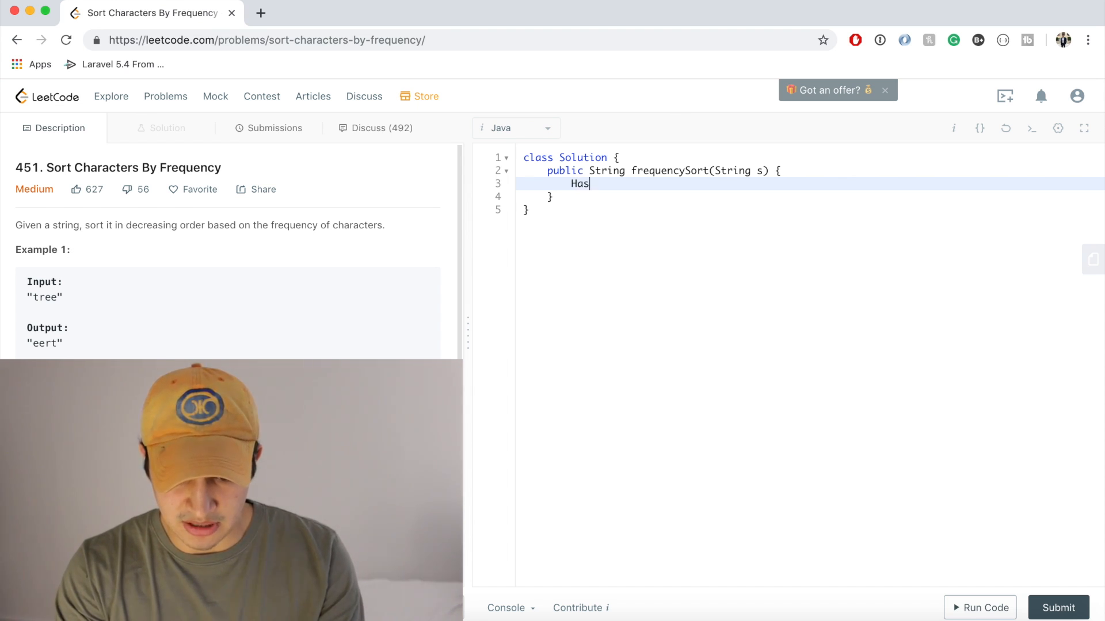
type("h")
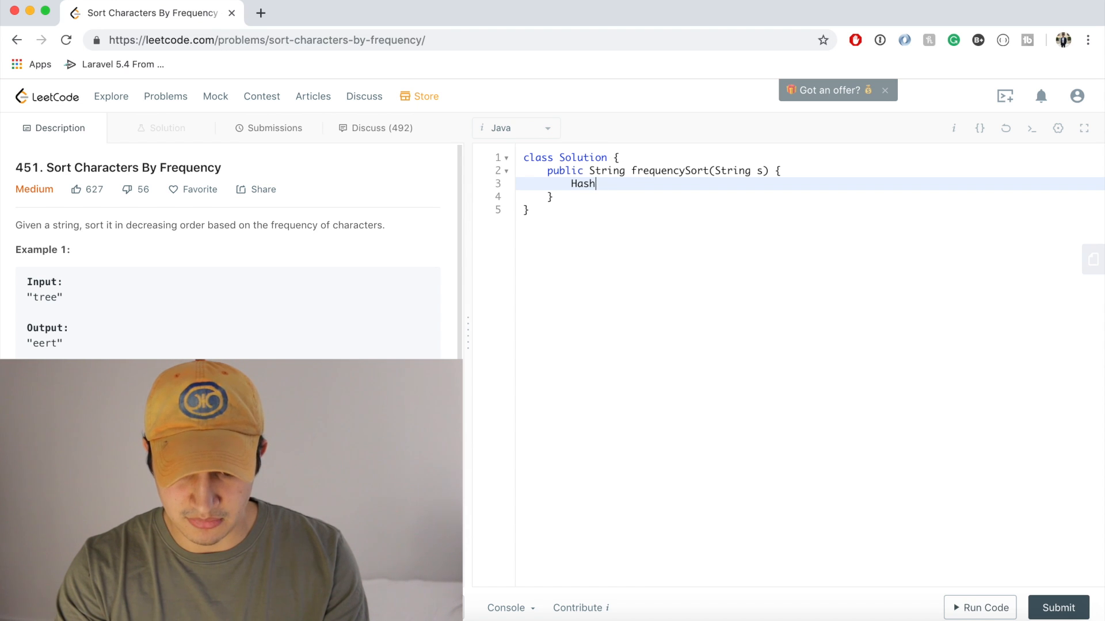
type("Map<C")
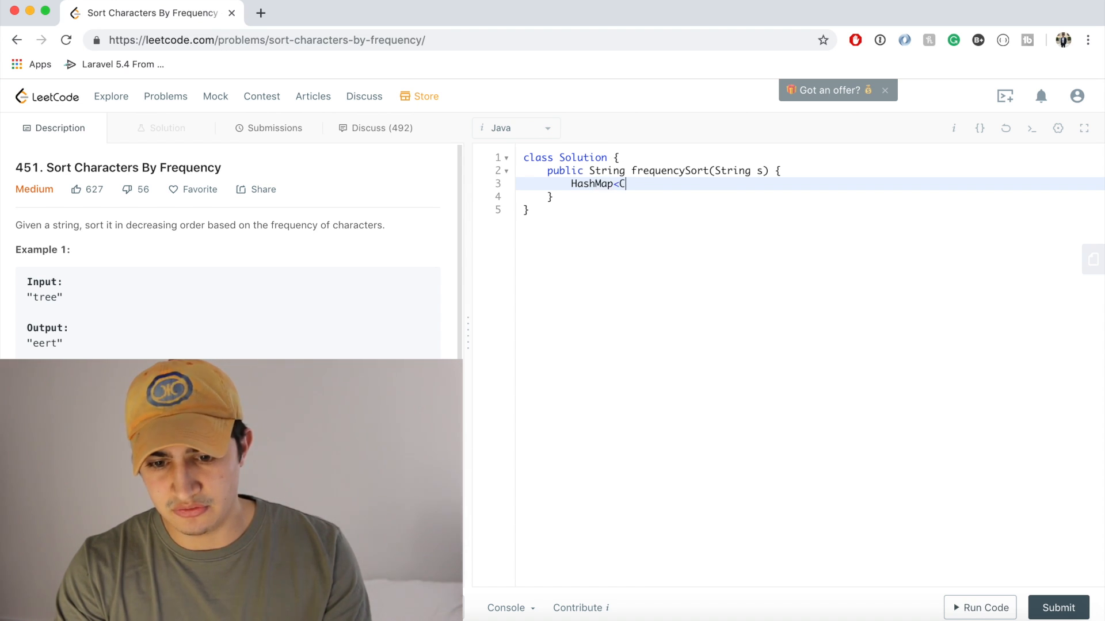
type("haracter, Integer>")
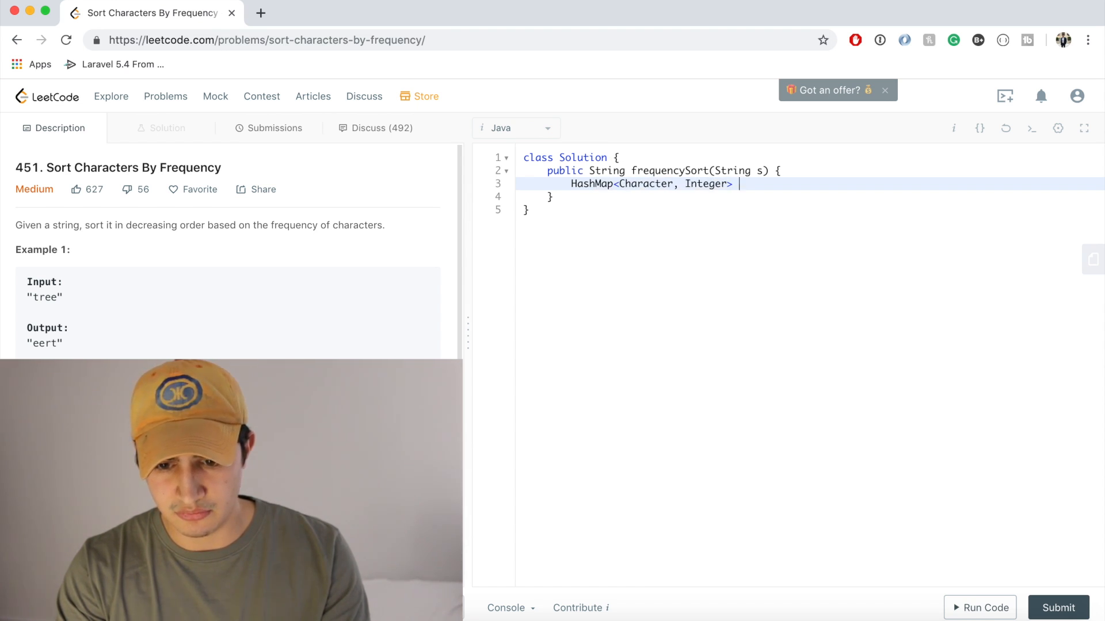
type("map = new HashMap")
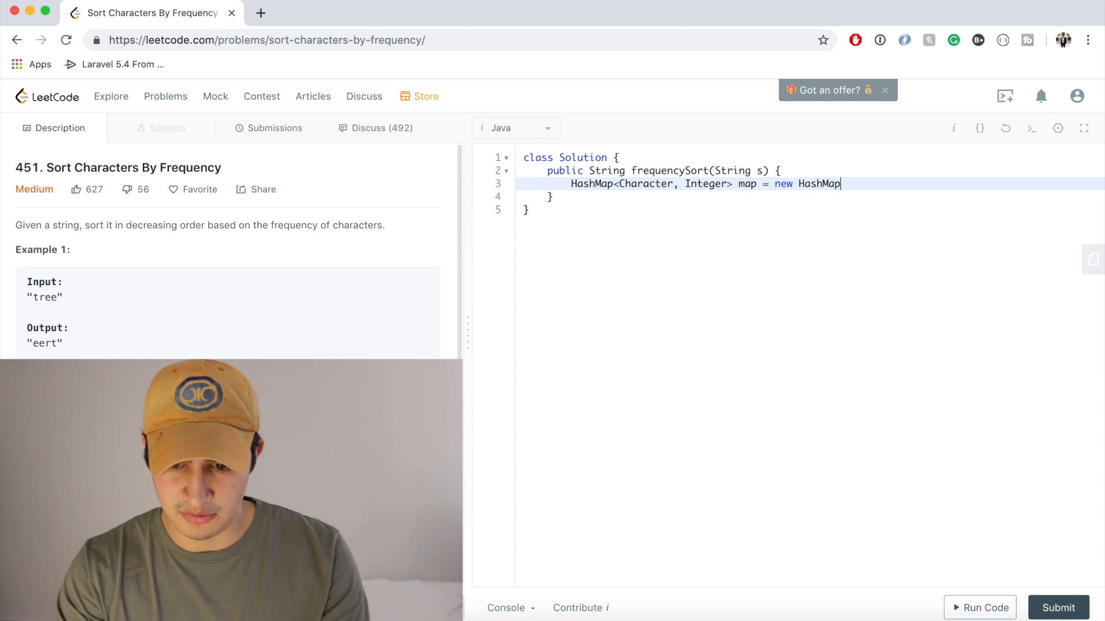
type("<>();")
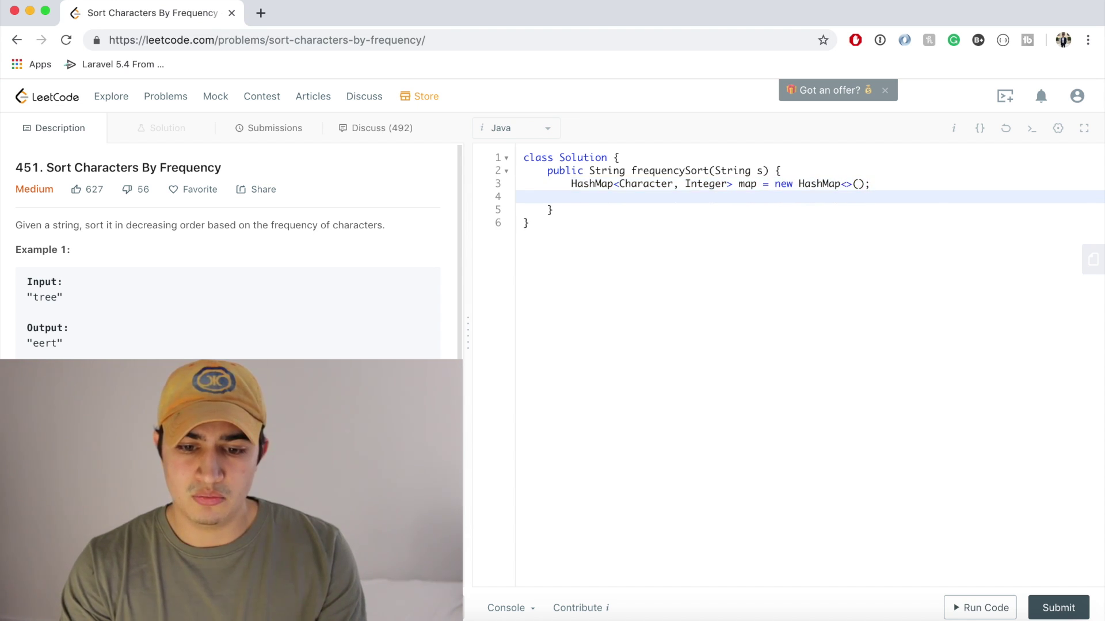
Loop over s.toCharArray() doing map.put(c, map.getOrDefault(c, 0) + 1)
type("for(char c: s.")
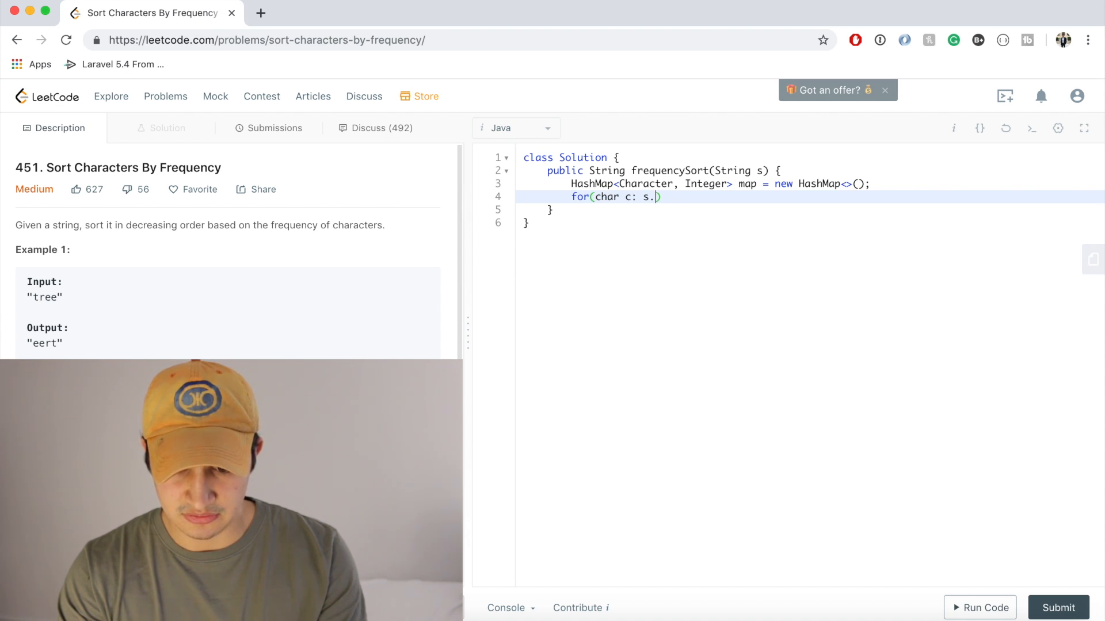
type("toCharArray()) {")
type("map.put(c")
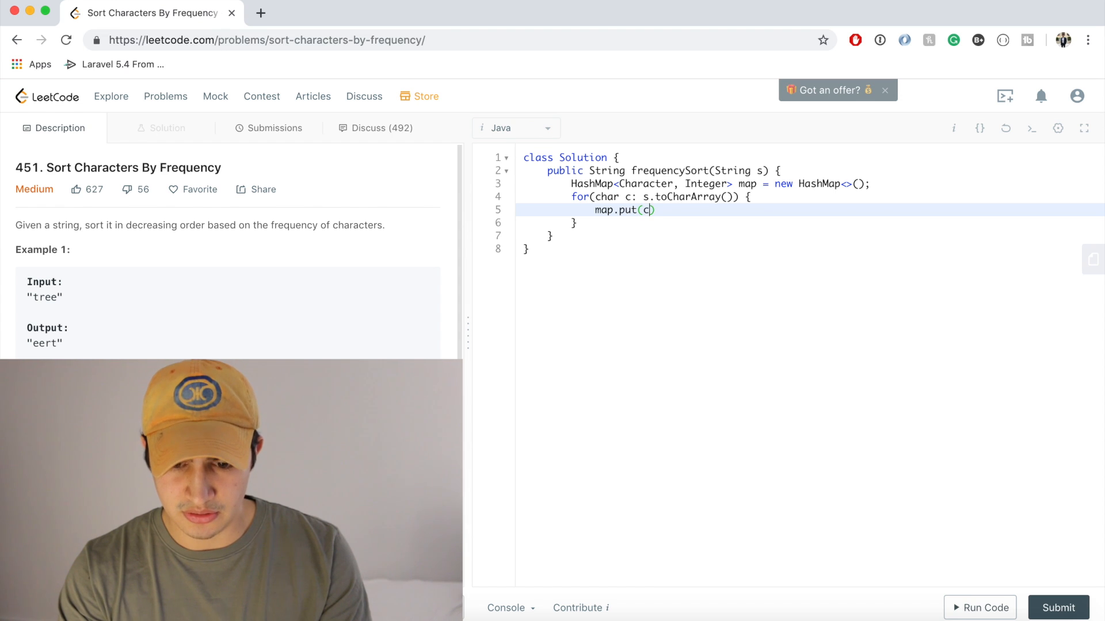
type(", mpa.")
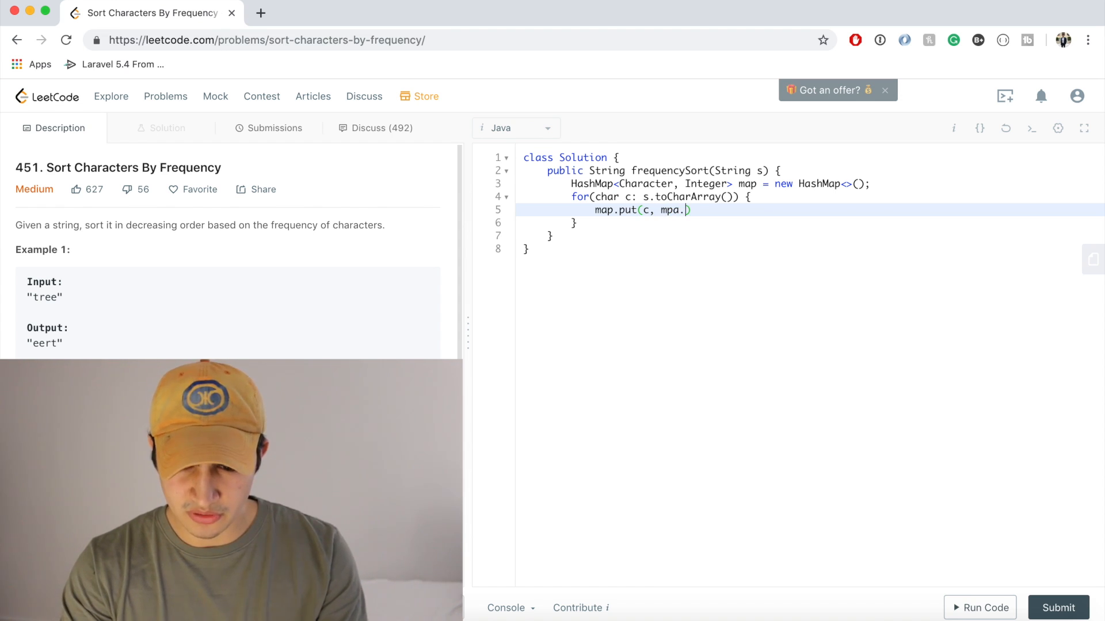
type("map.getOr")
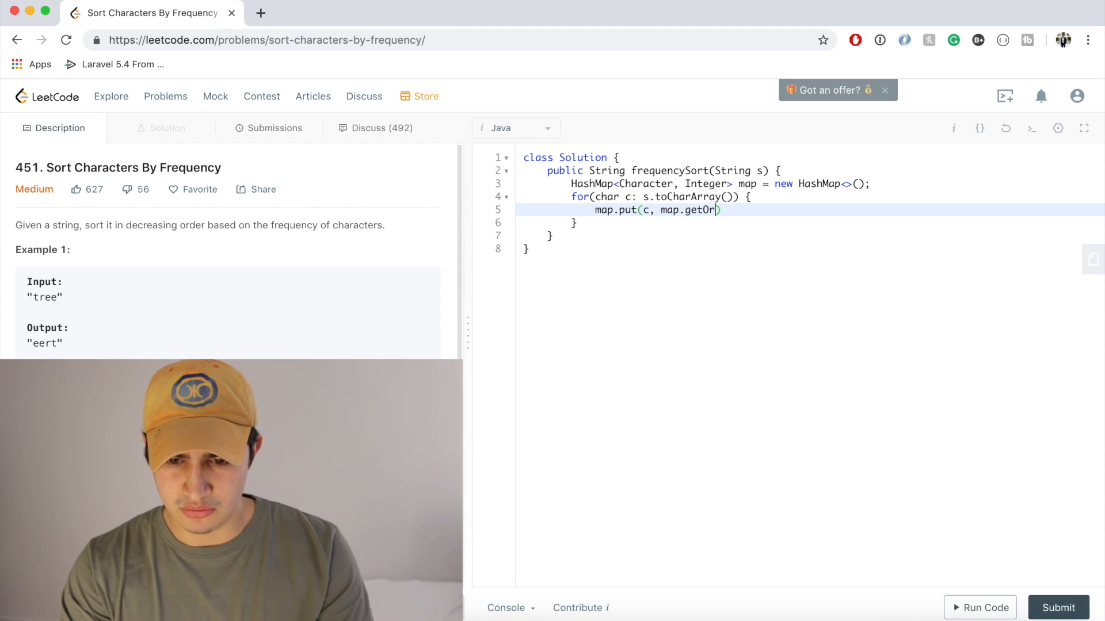
type("Default()")
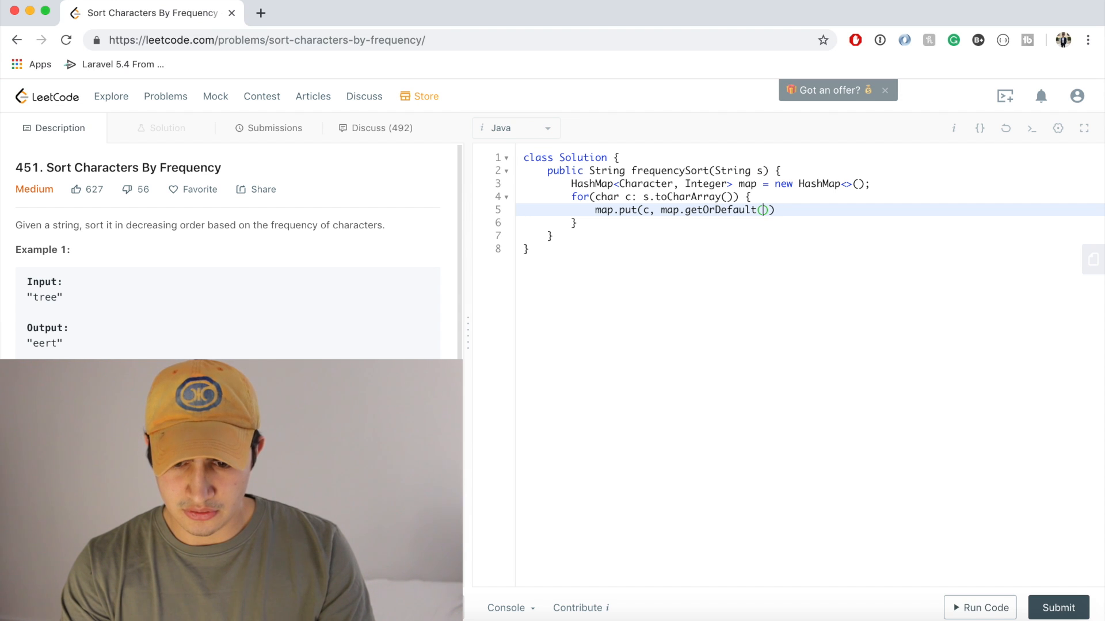
type("c, 0)")
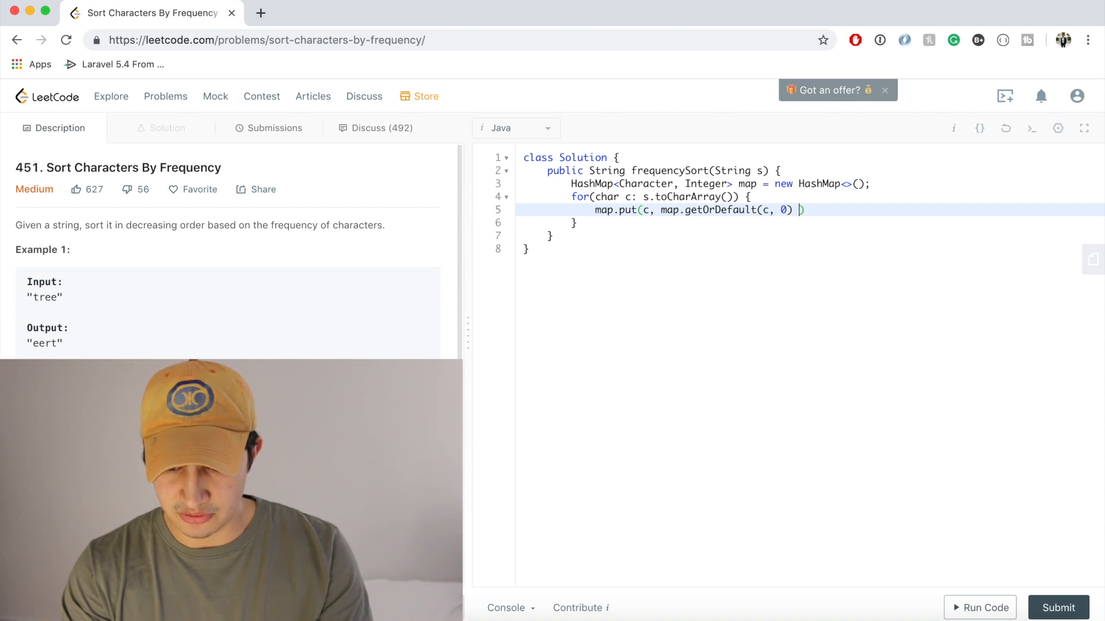
type("+ 1);")
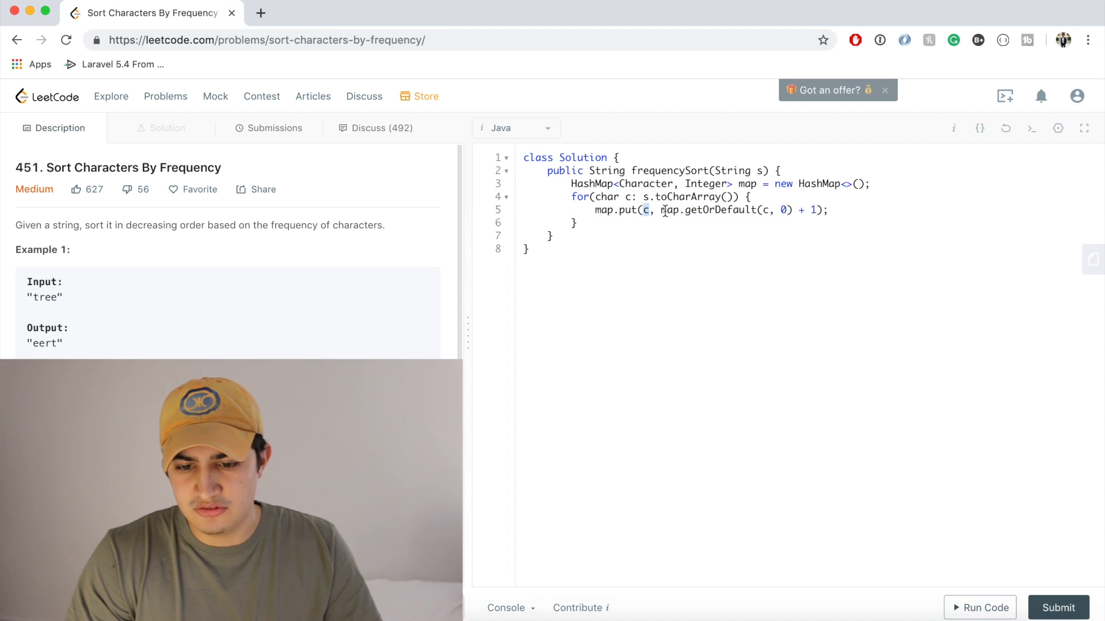
left_click_drag(661, 209, 791, 209)
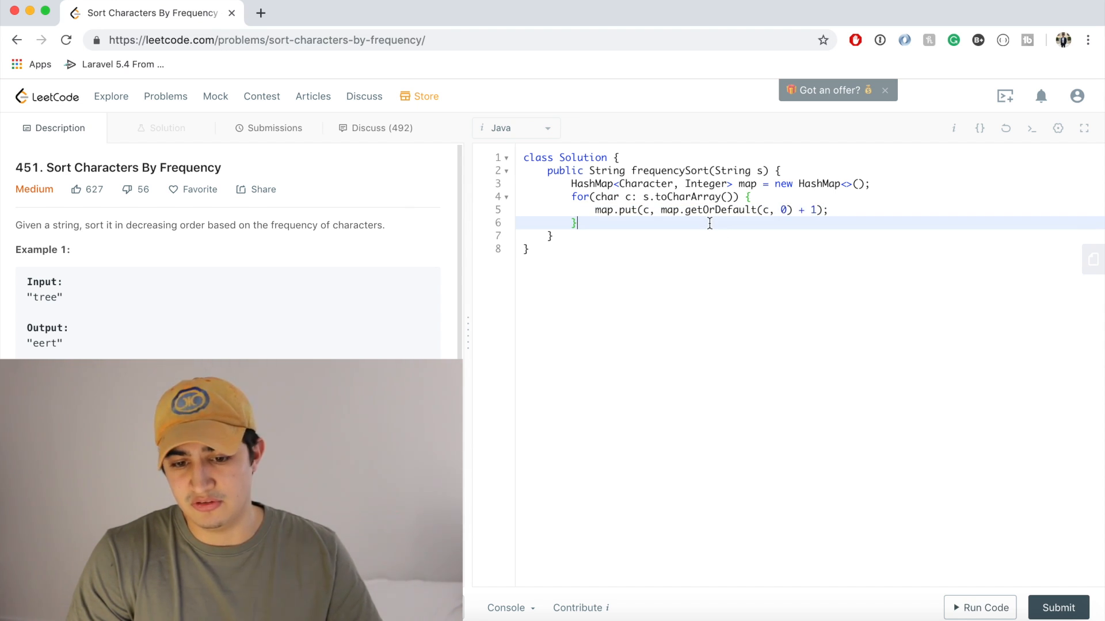
Declare PriorityQueue<Character> maxHeap with comparator (a, b) -> map.get(b) - map.get(a)
key("Enter")
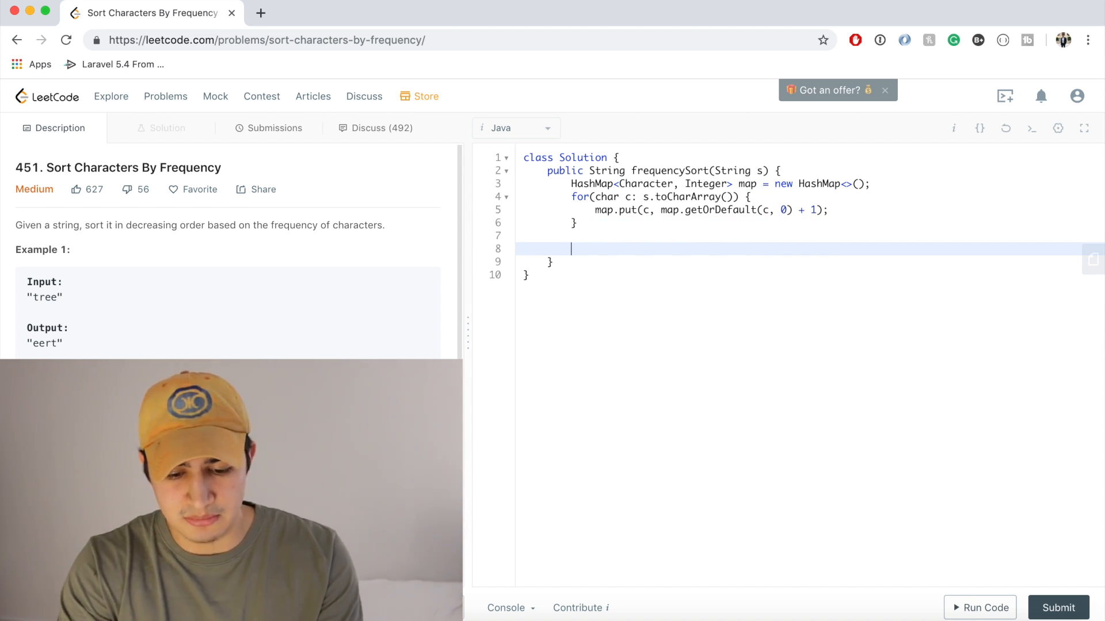
type("Priority")
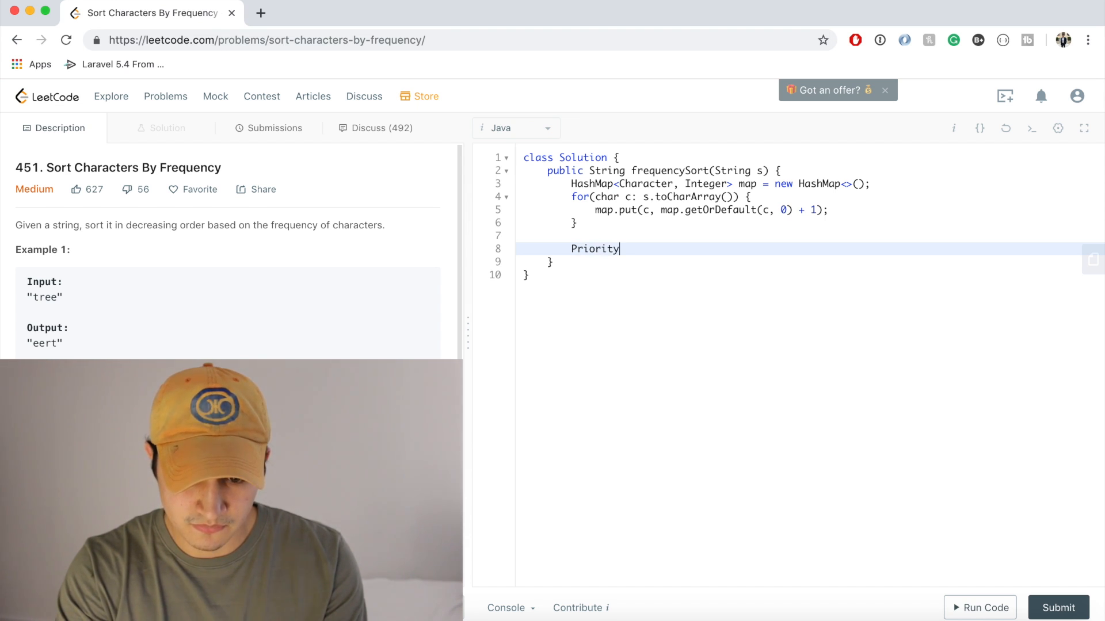
type("Queue<Ch")
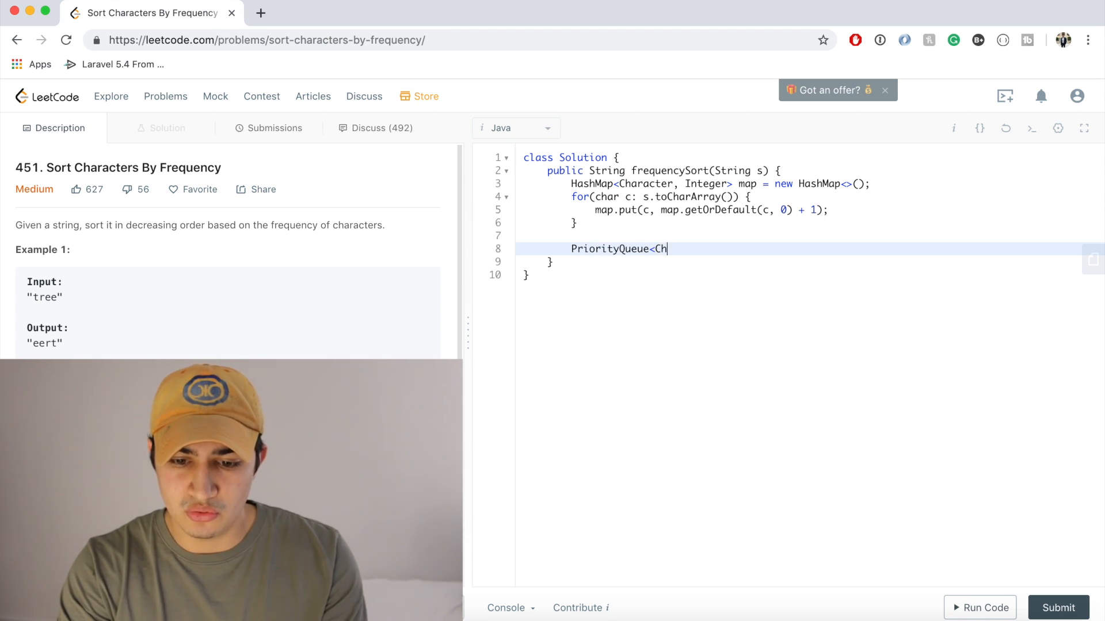
type("aracter")
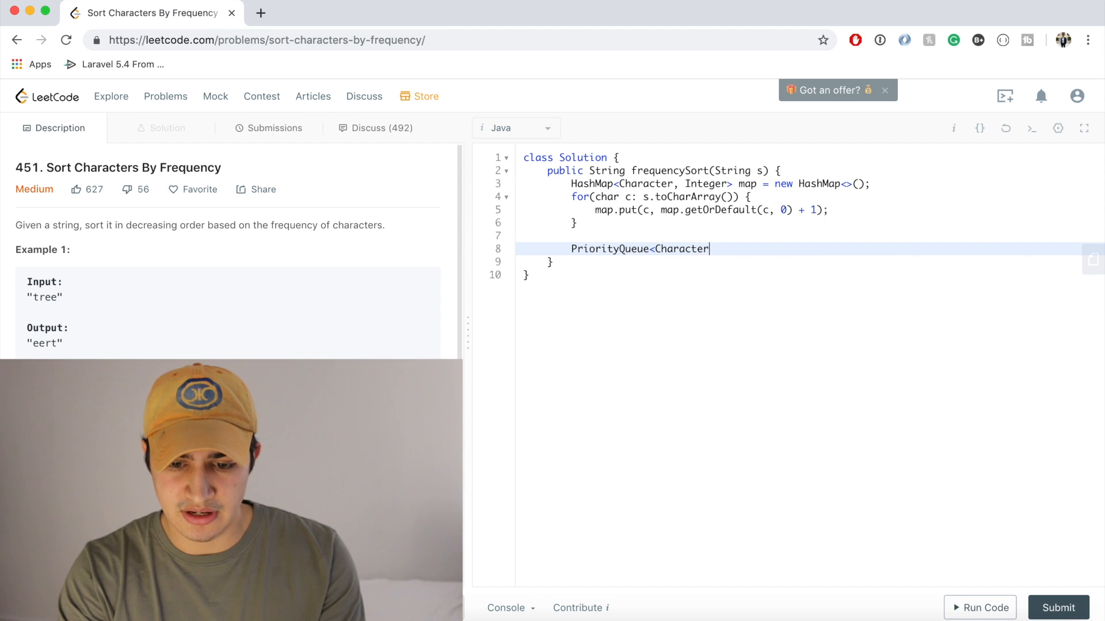
type(">")
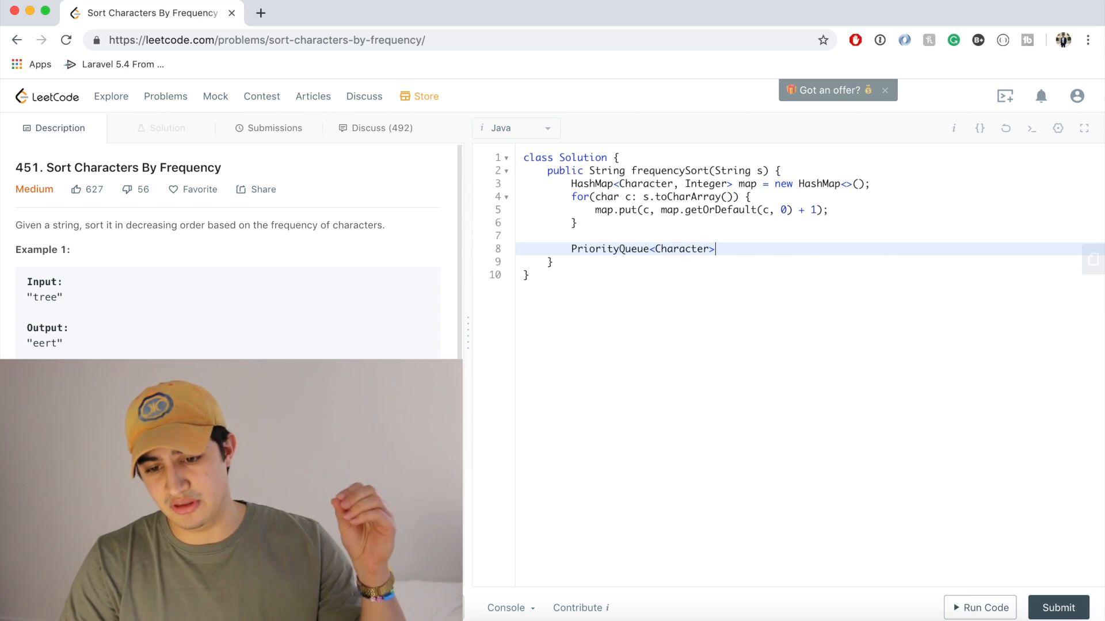
type("ma")
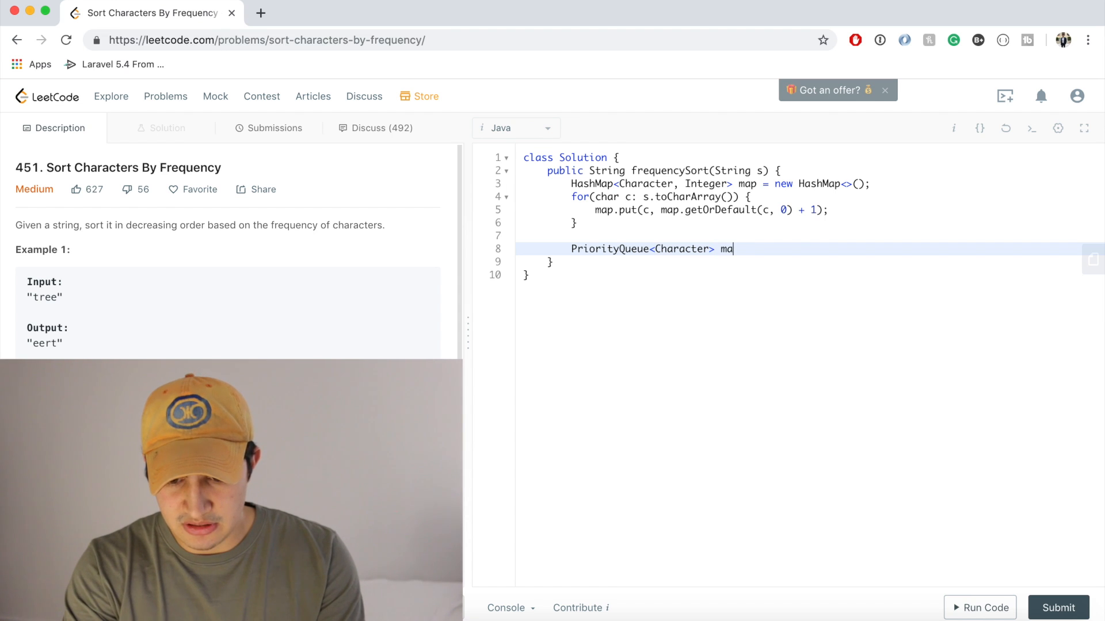
type("xHeap = new Prior")
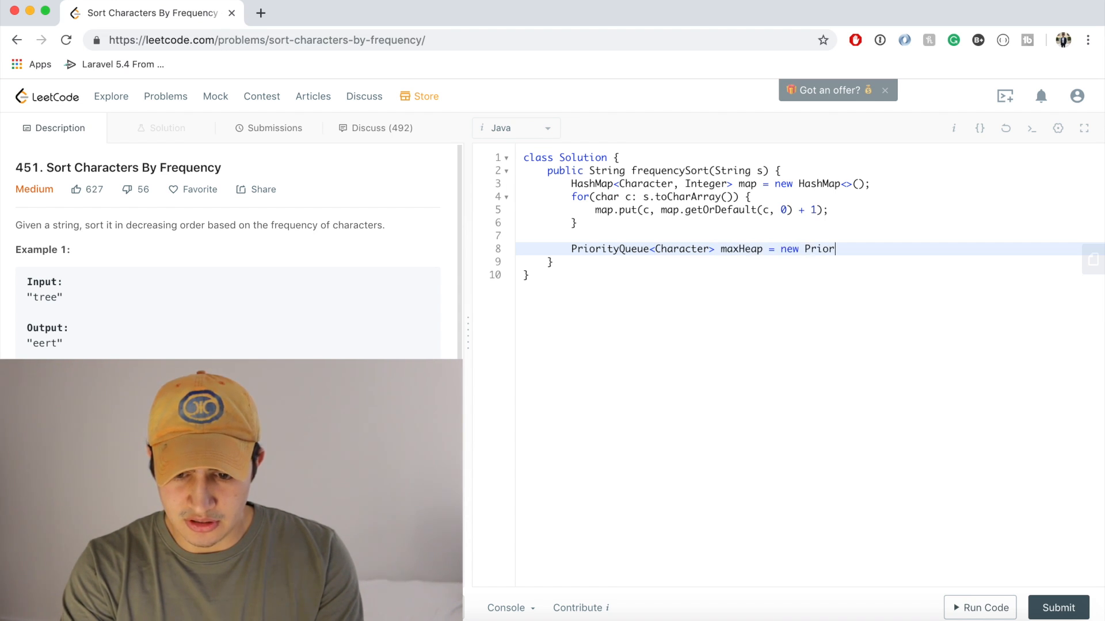
type("ityQueue<>((")
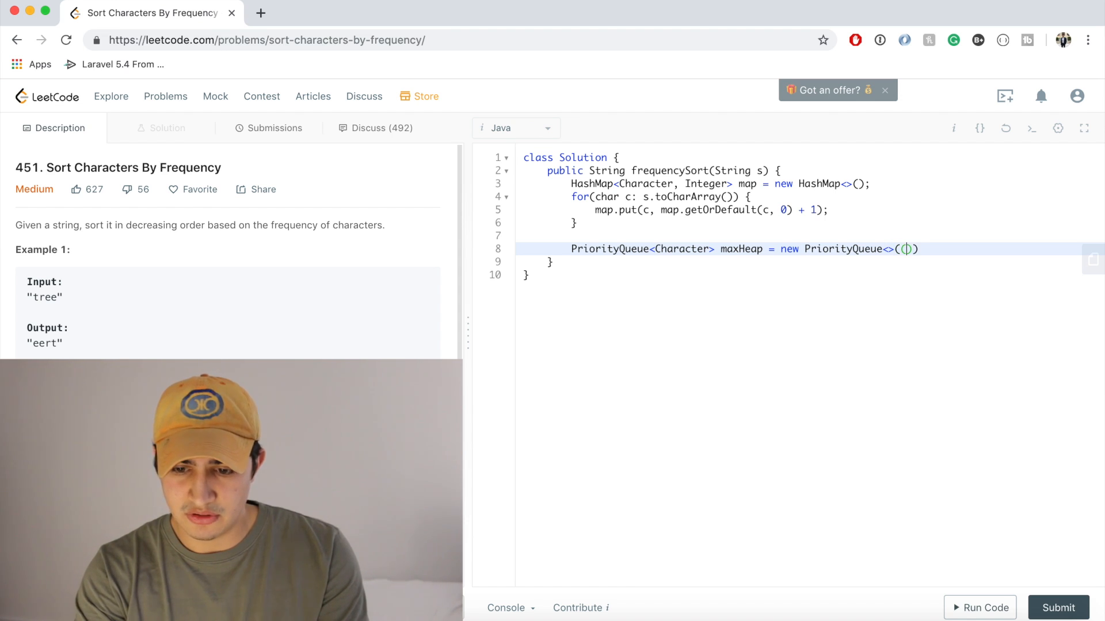
type("(a, b) -> )")
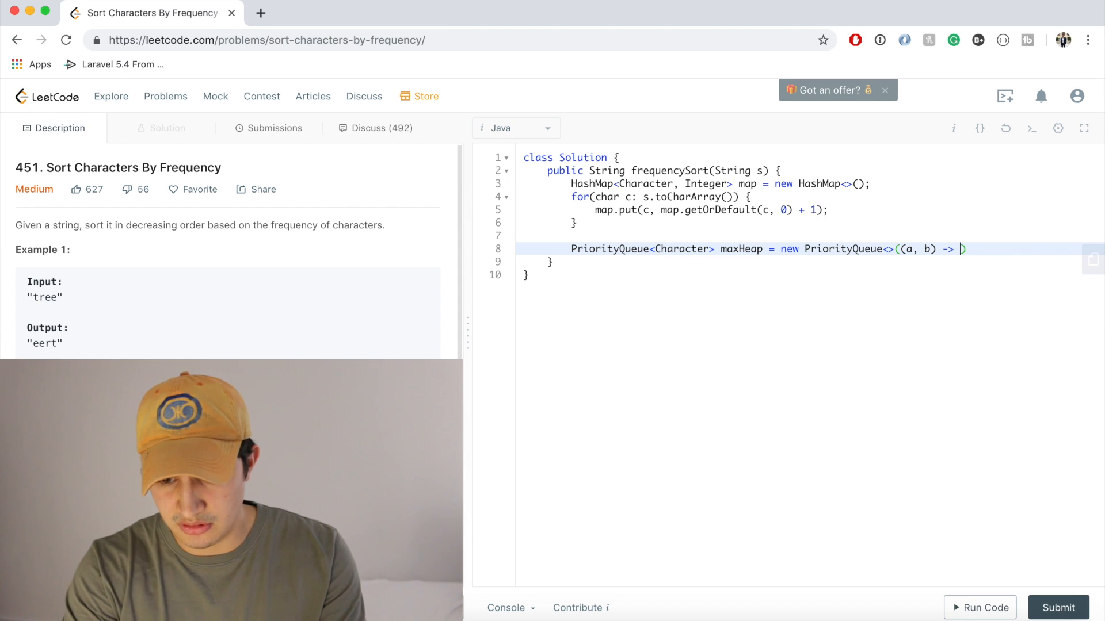
type("map.get(b)")
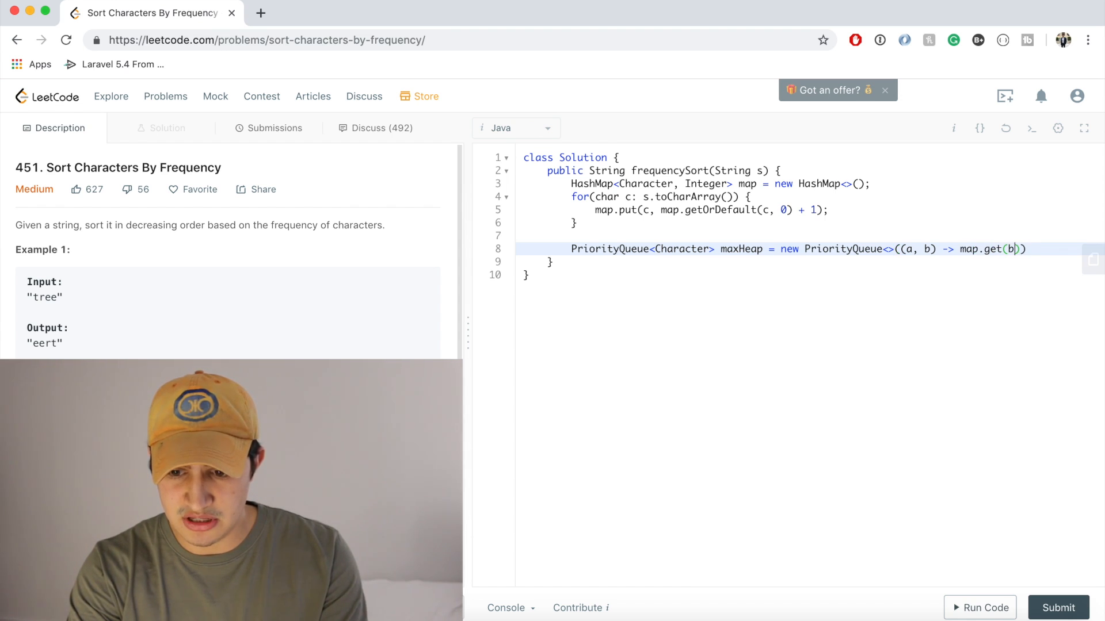
type("- map.get()")
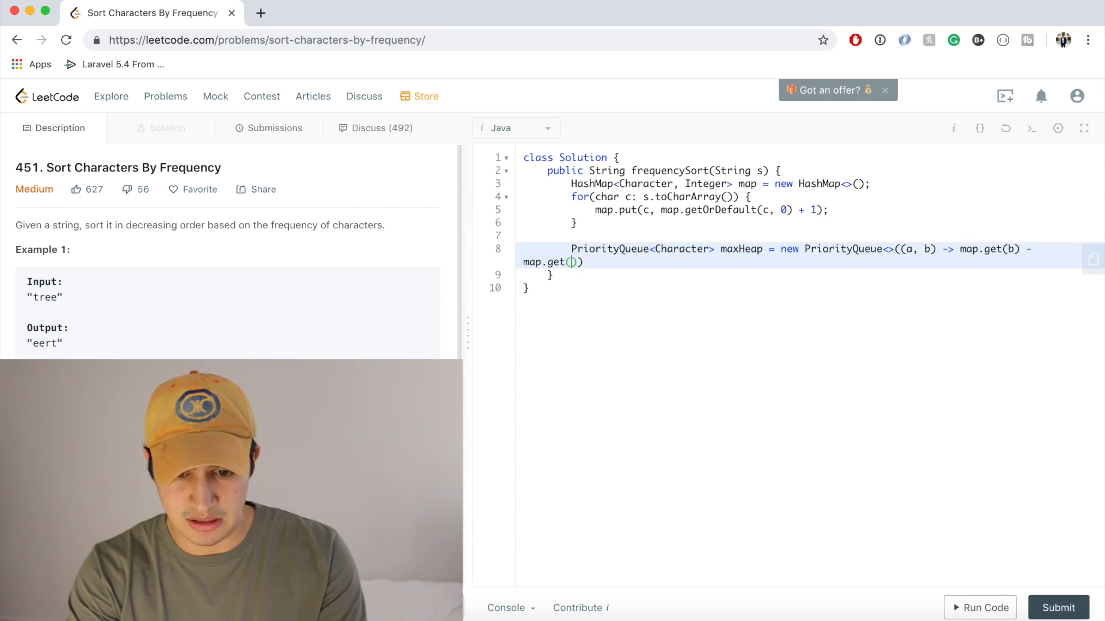
type("a);")
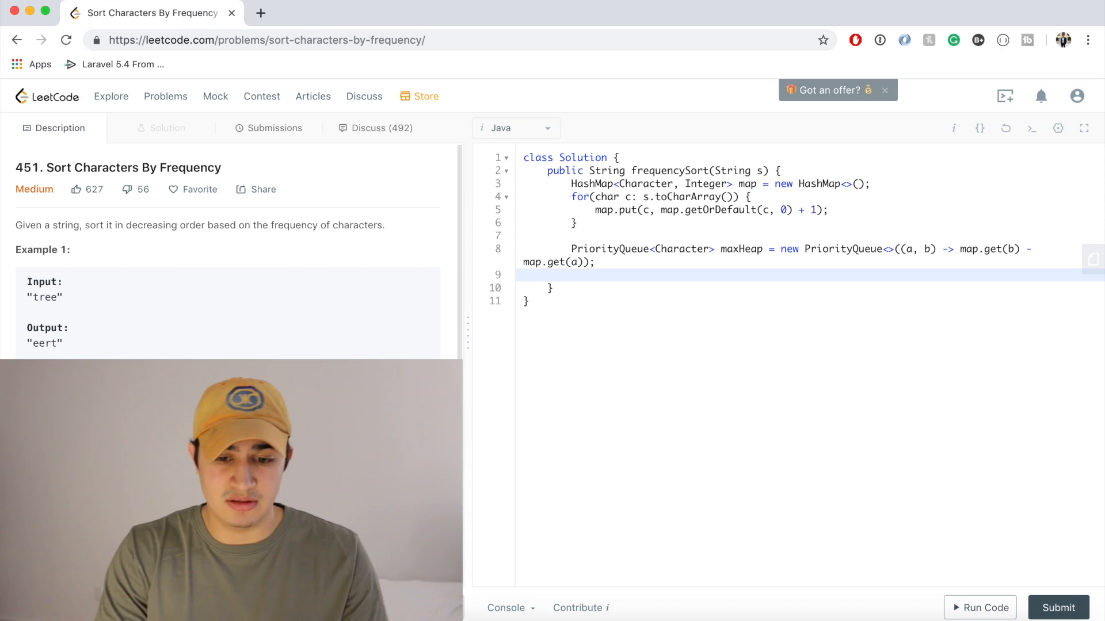
Add maxHeap.addAll(map.keySet()) and begin the StringBuilder result declaration
type("maxHeap.")
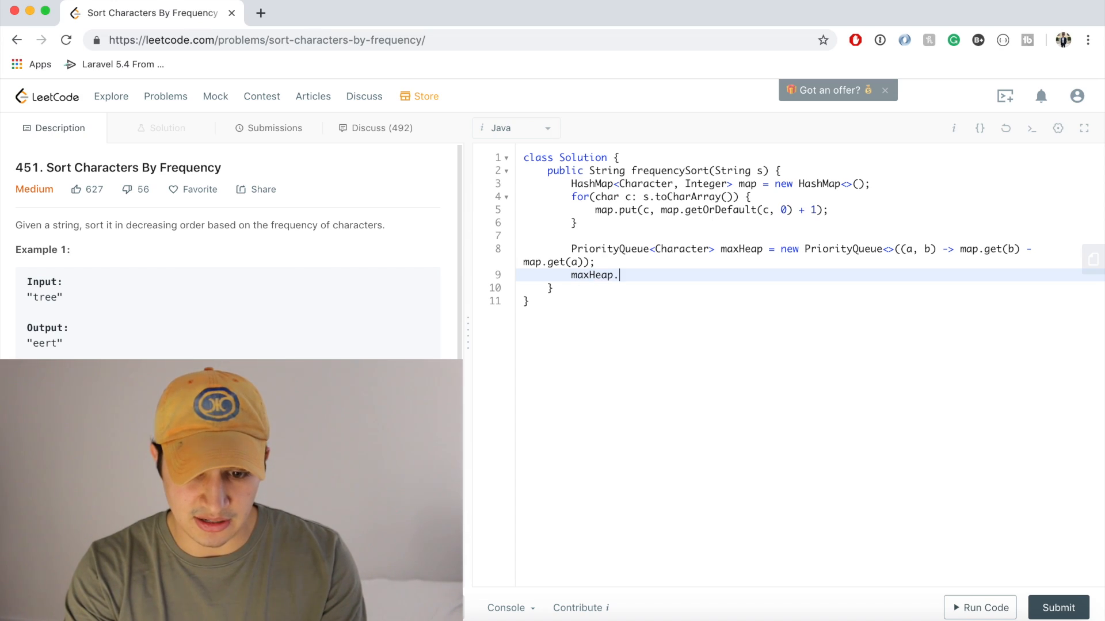
type("addAll(map.ke)")
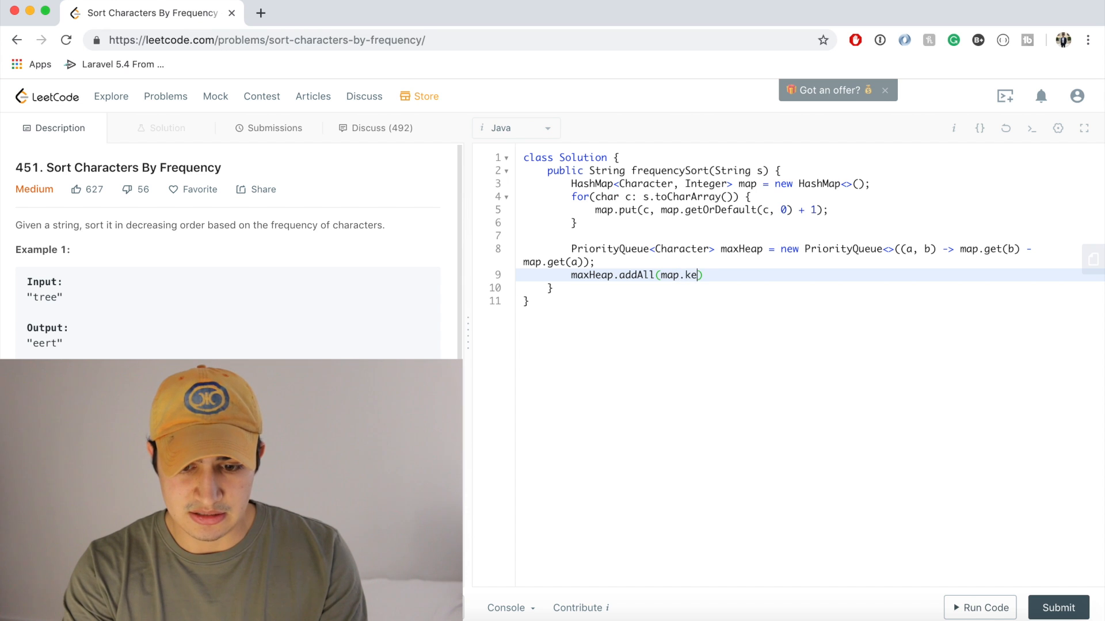
type("ySet());")
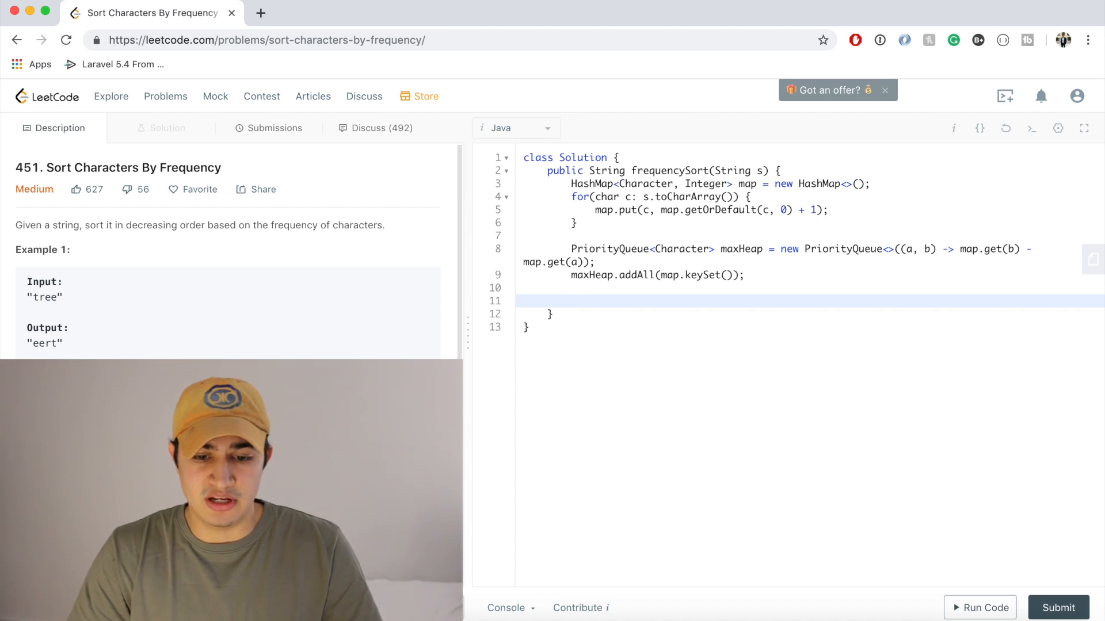
type("StringBuilder result = new")
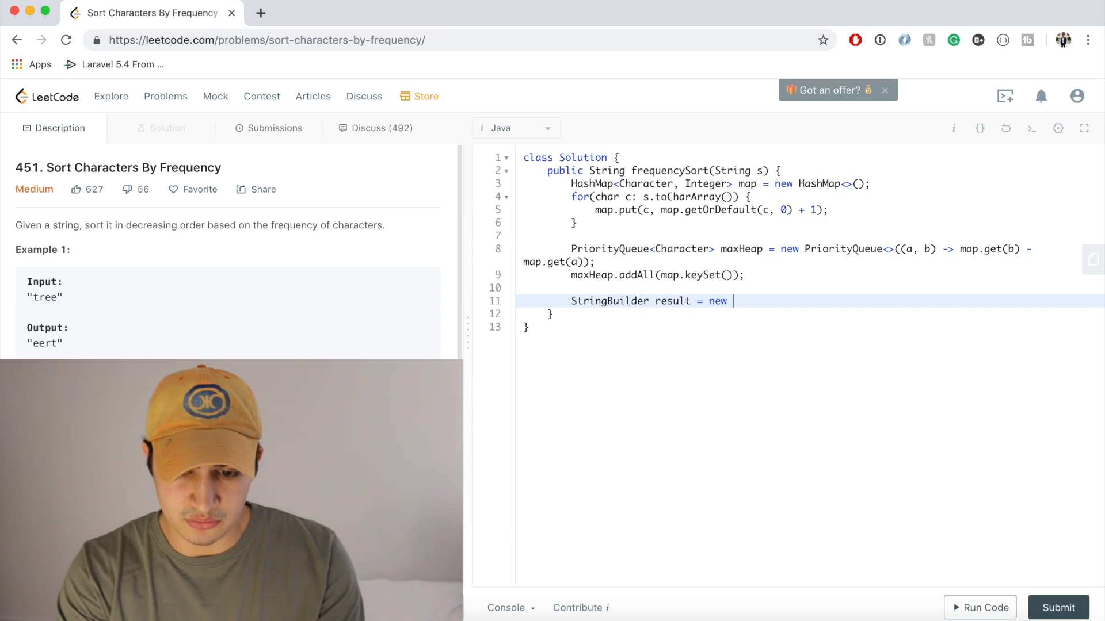
Finish new StringBuilder() and loop while !maxHeap.isEmpty(), taking char current = maxHeap.remove()
type("StringBuilder();")
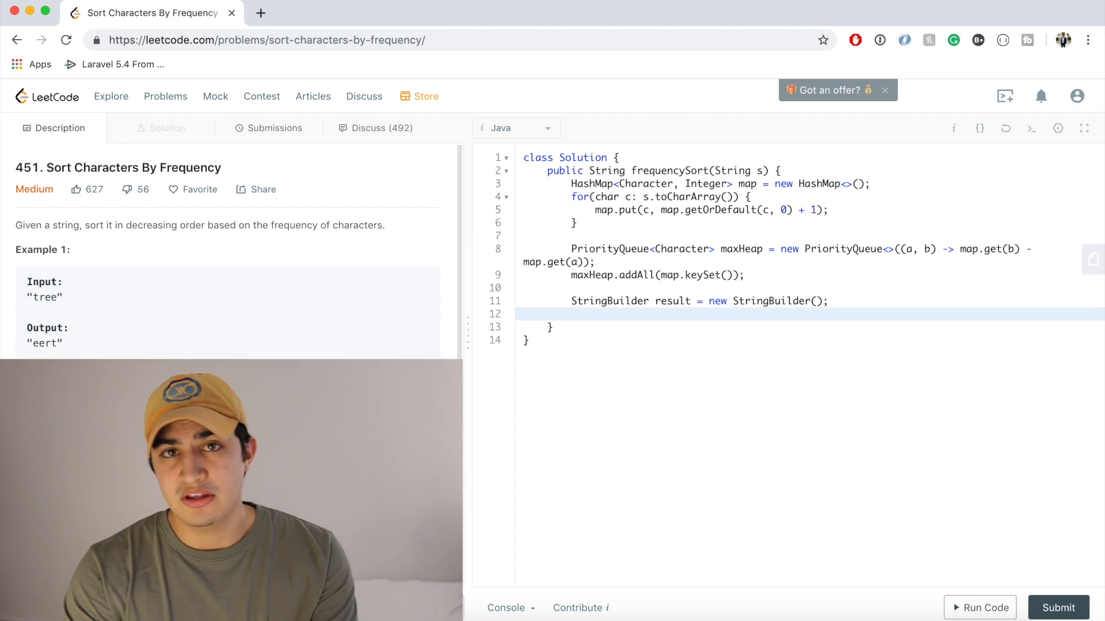
type("while()")
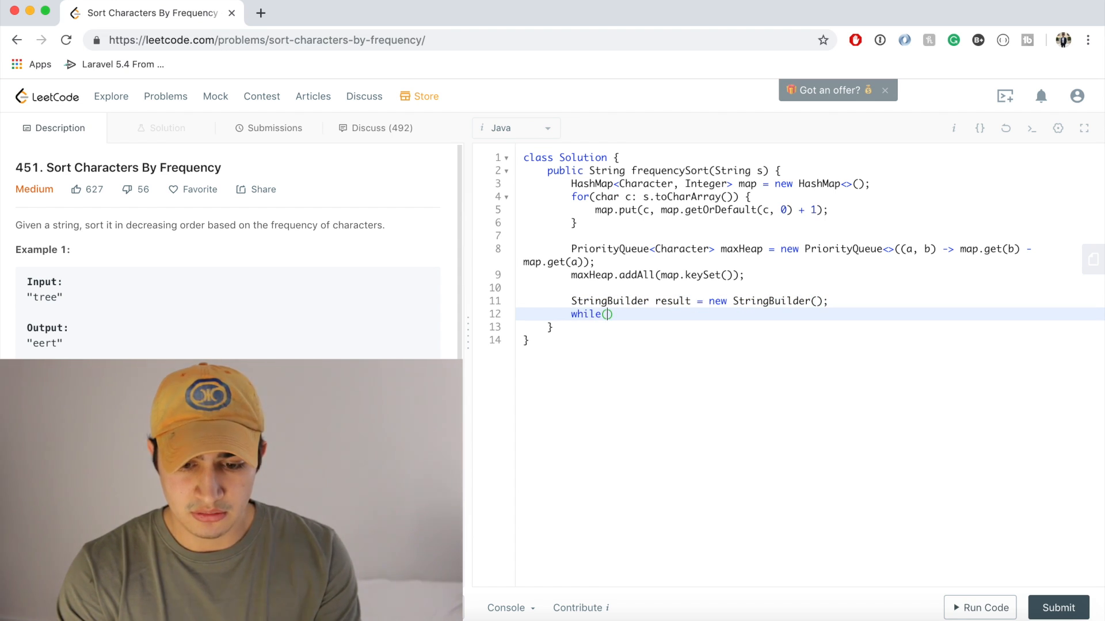
type("!maxHeap.e")
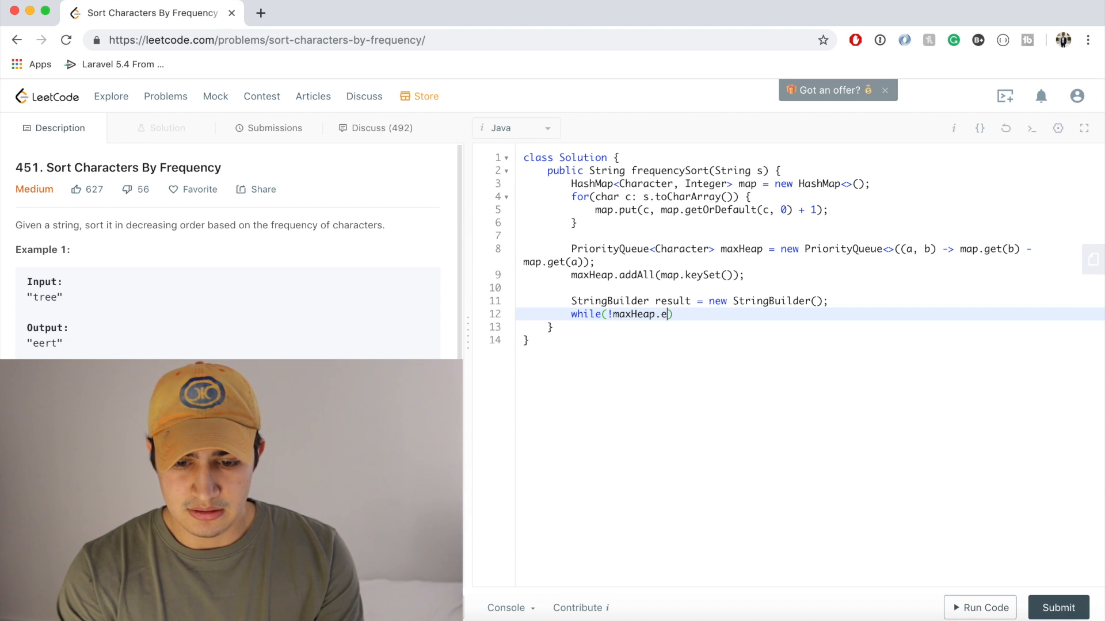
type("isEmpty())")
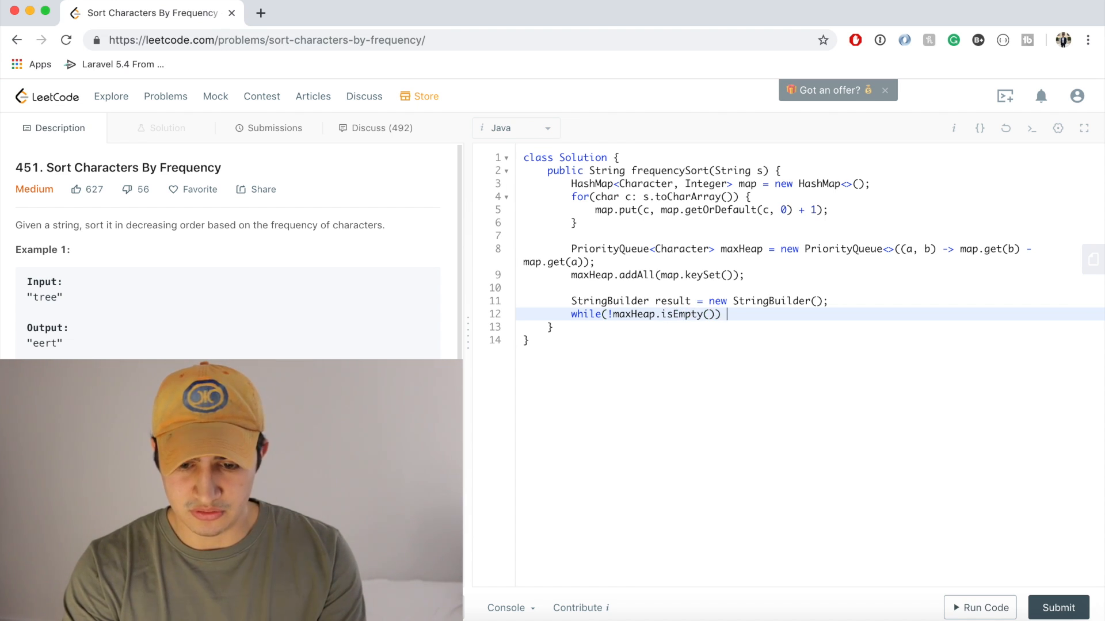
type("{")
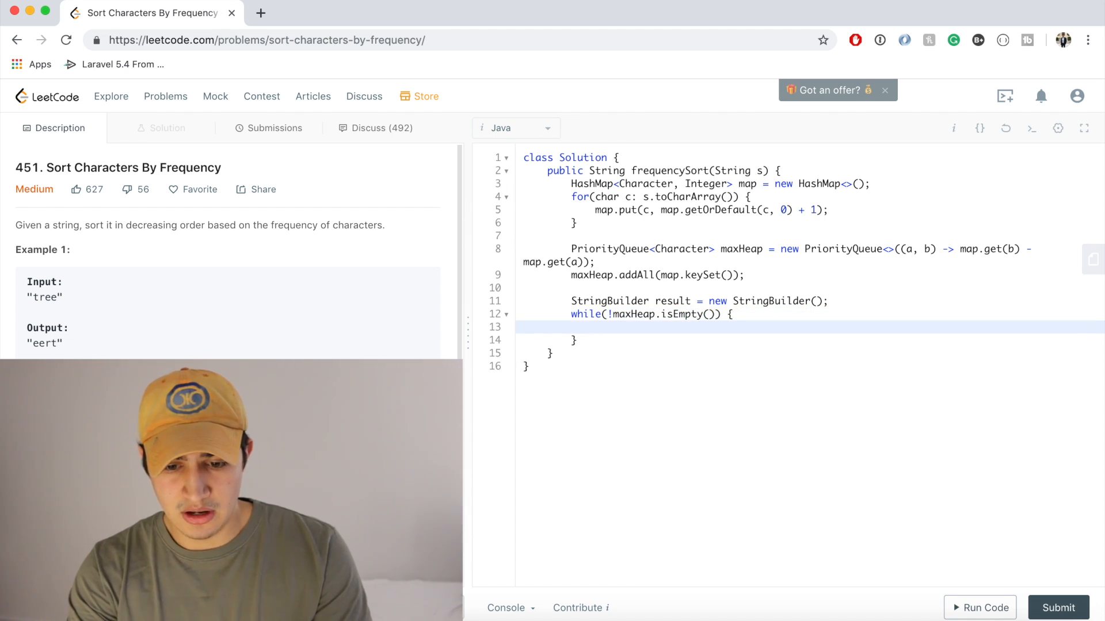
type("char current")
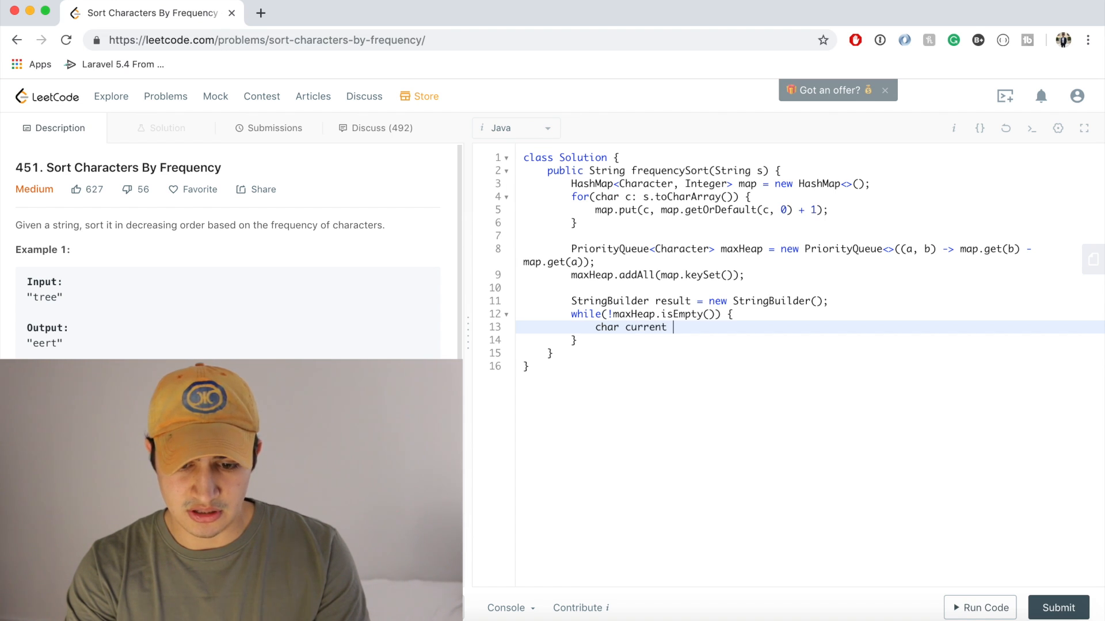
type("= maxHeap.re")
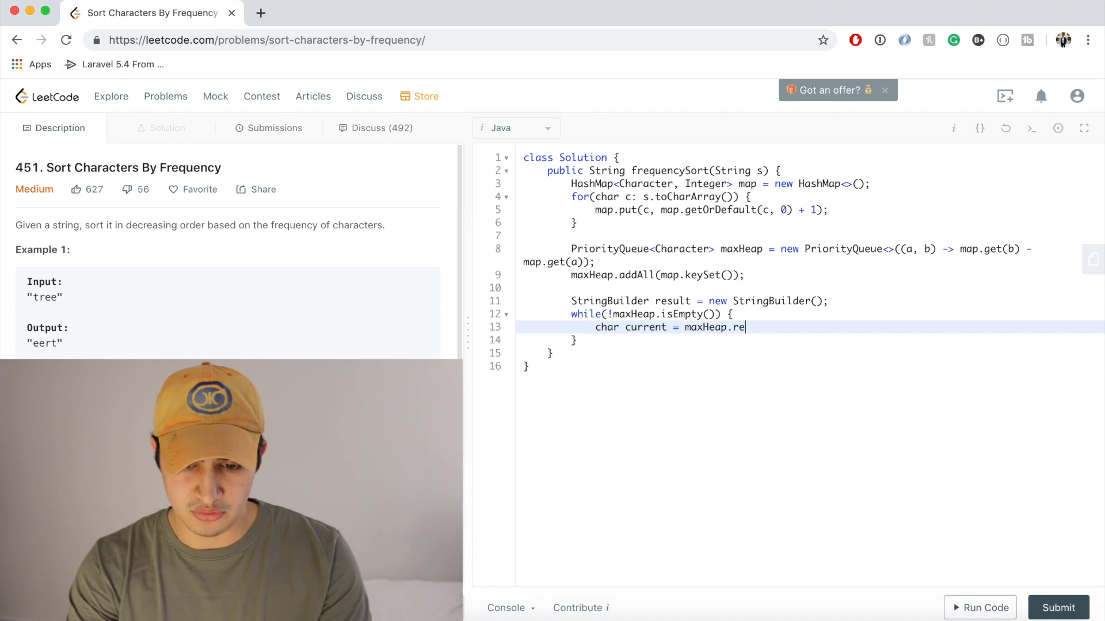
type("move();")
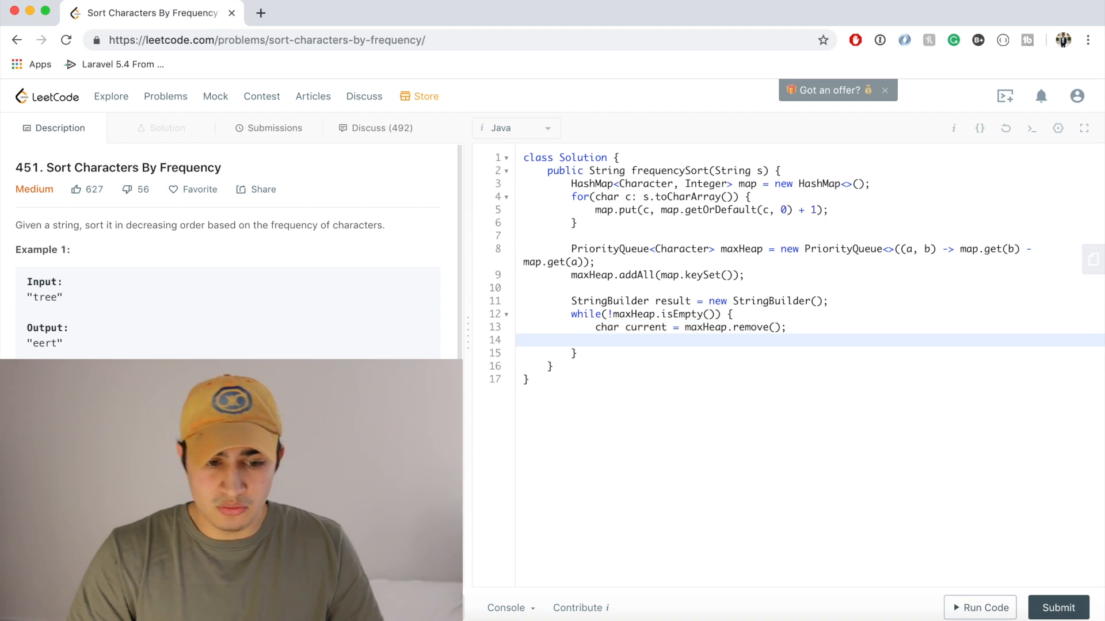
Check Example 1's explanation, then resume editing the while loop body
scroll("down", 3)
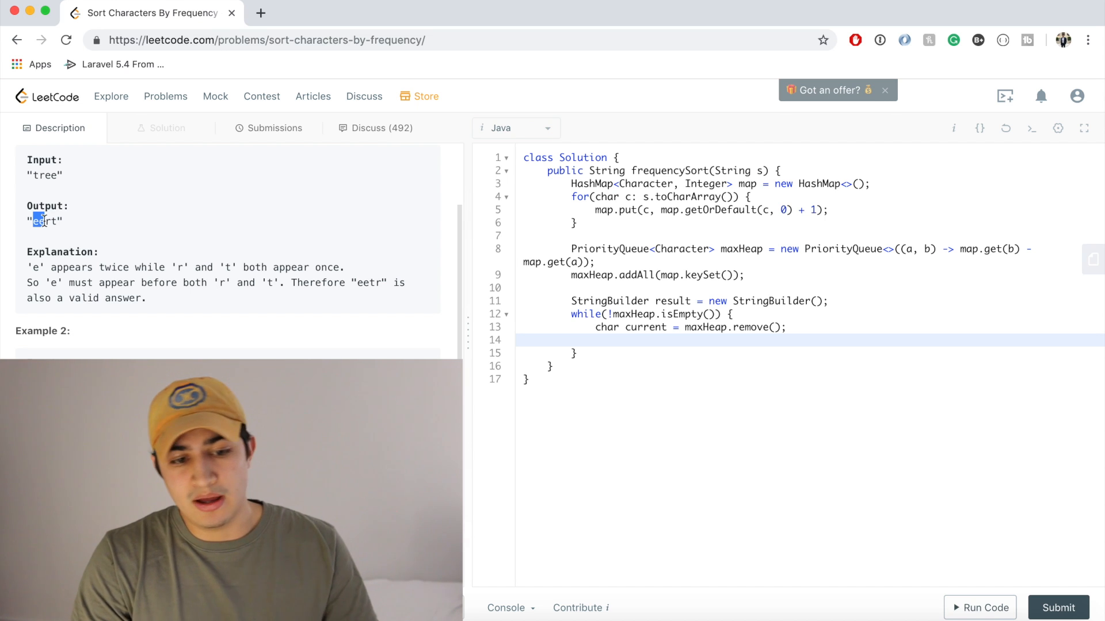
mouse_move(114, 251)
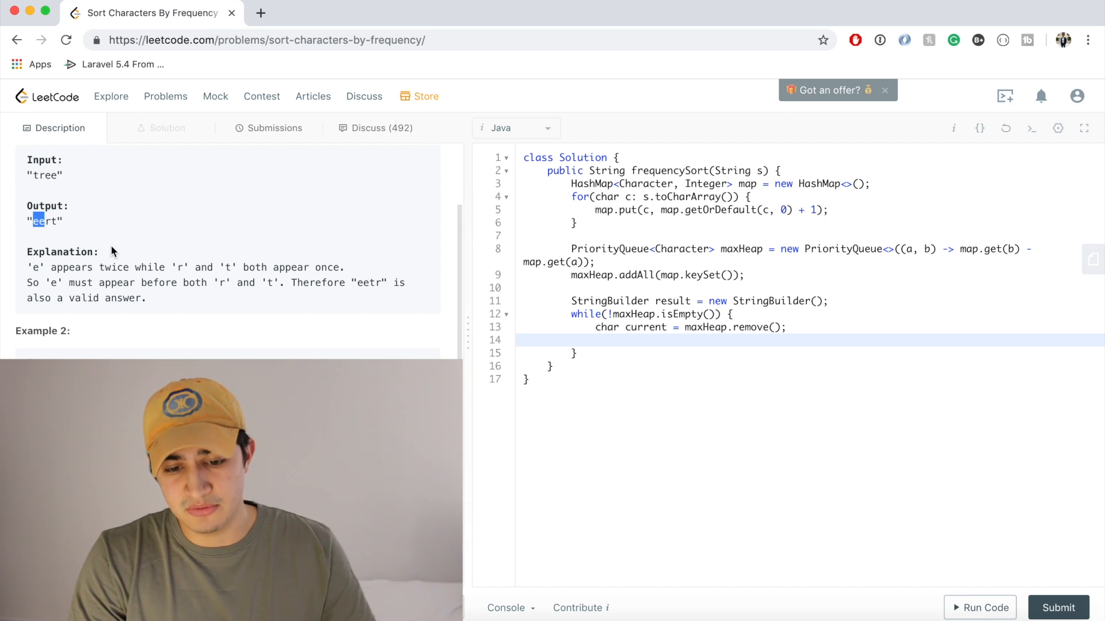
left_click(627, 339)
type("for(int i = ")
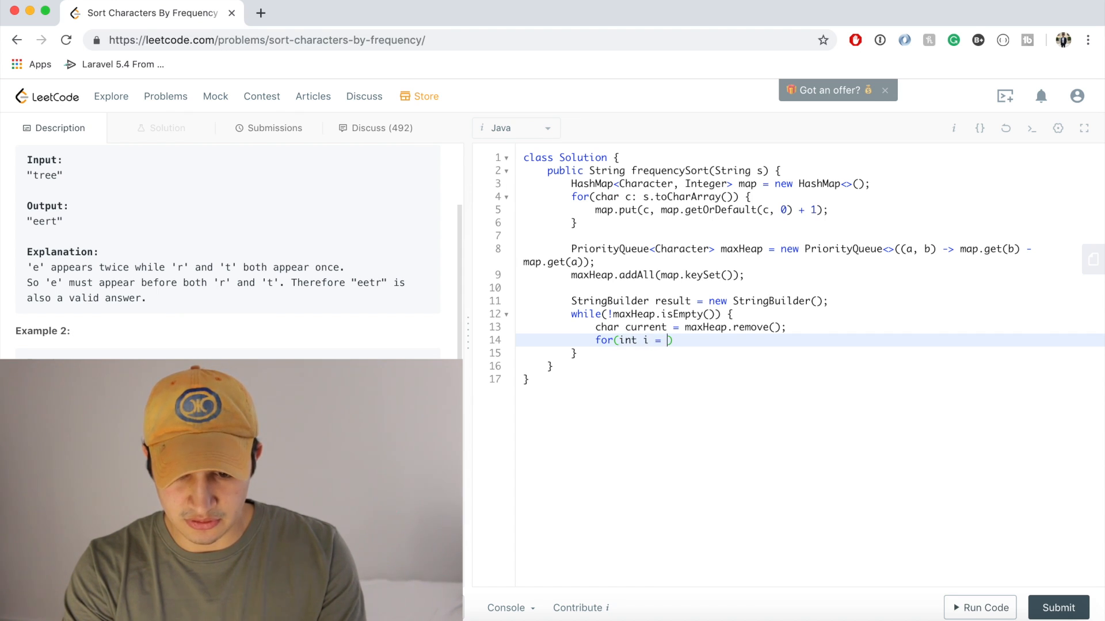
Write for(int i = 0; i < map.get(current); i++) calling result.append(current)
type("0; i < m")
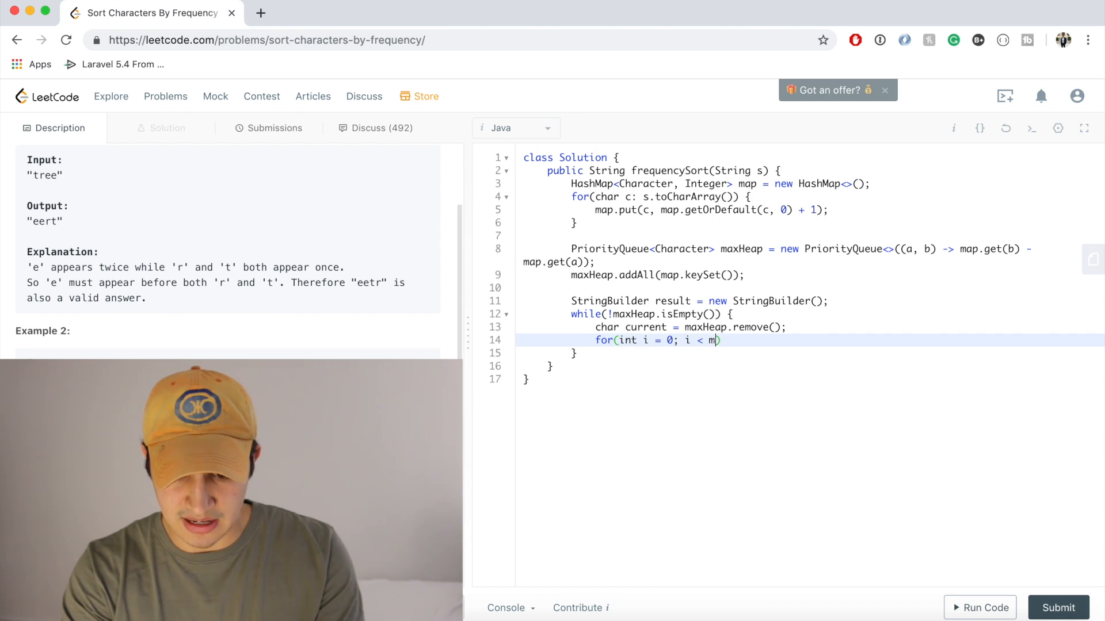
type("ap.get()")
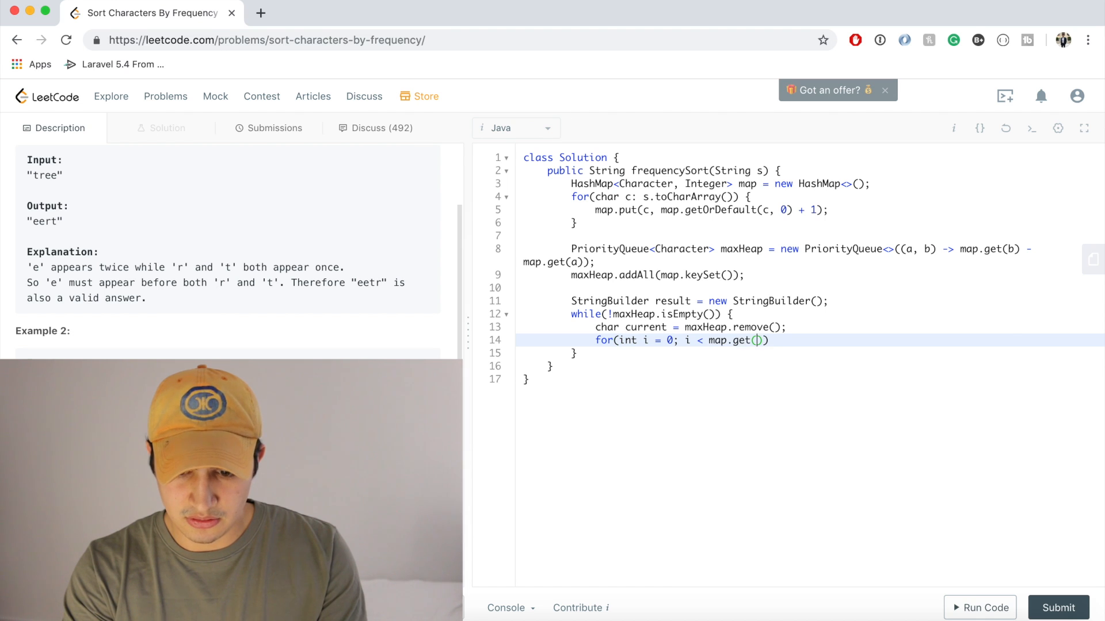
type("current); i++) {")
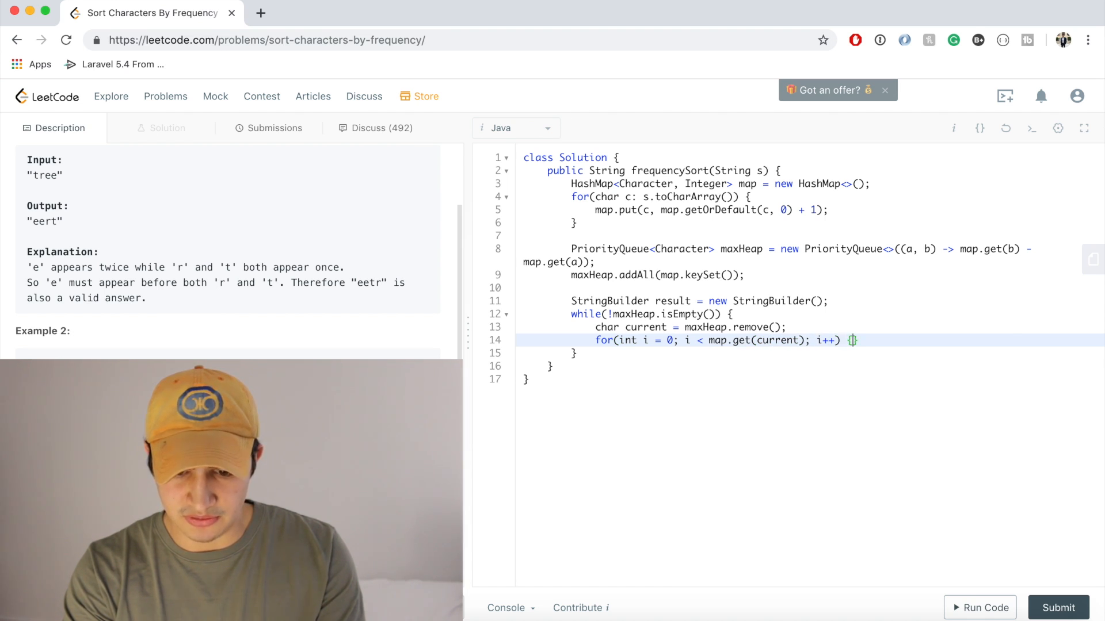
key("Enter")
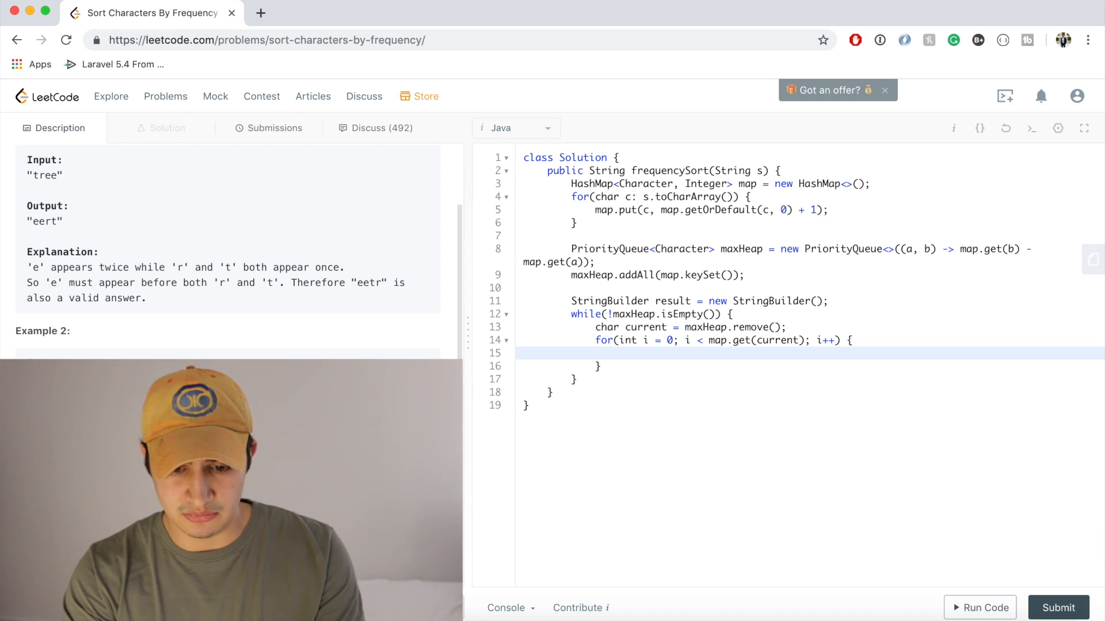
type("result.append(")
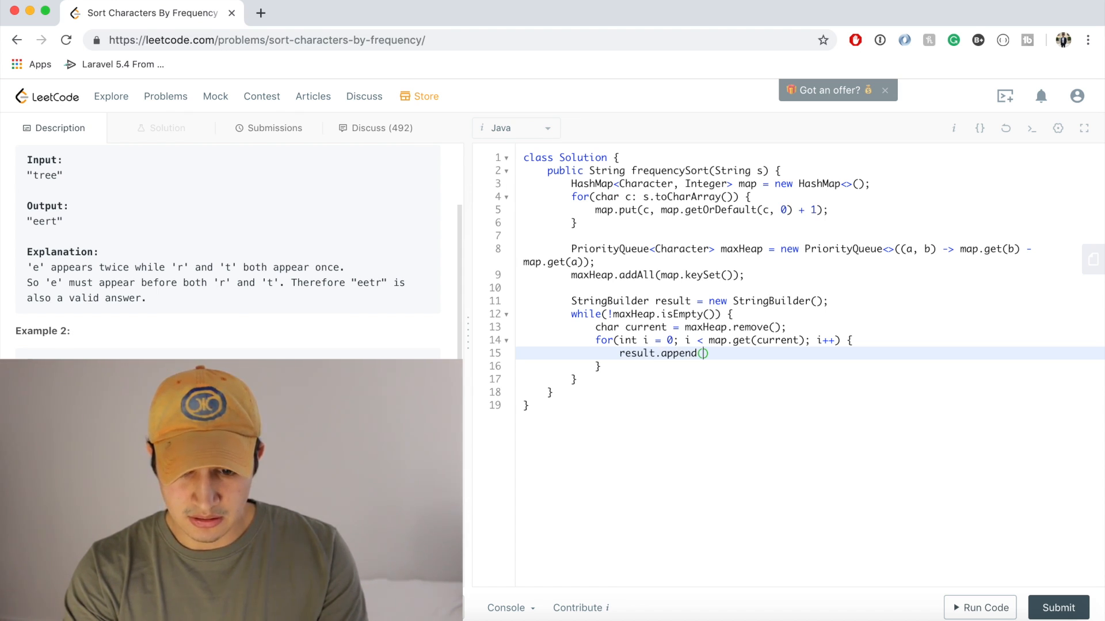
type("current")
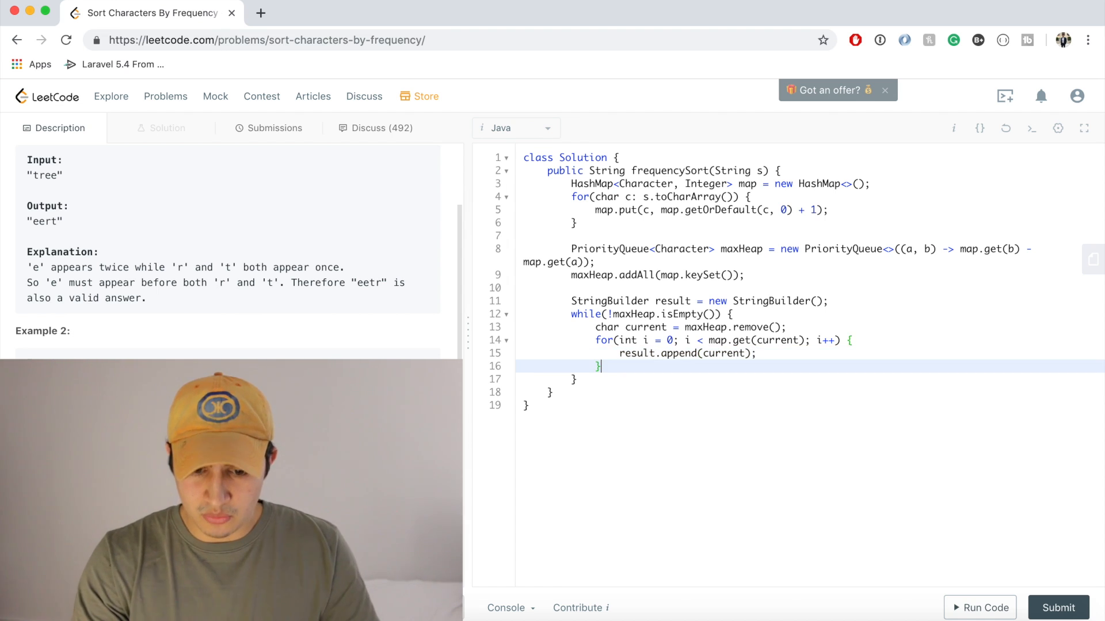
key("Enter")
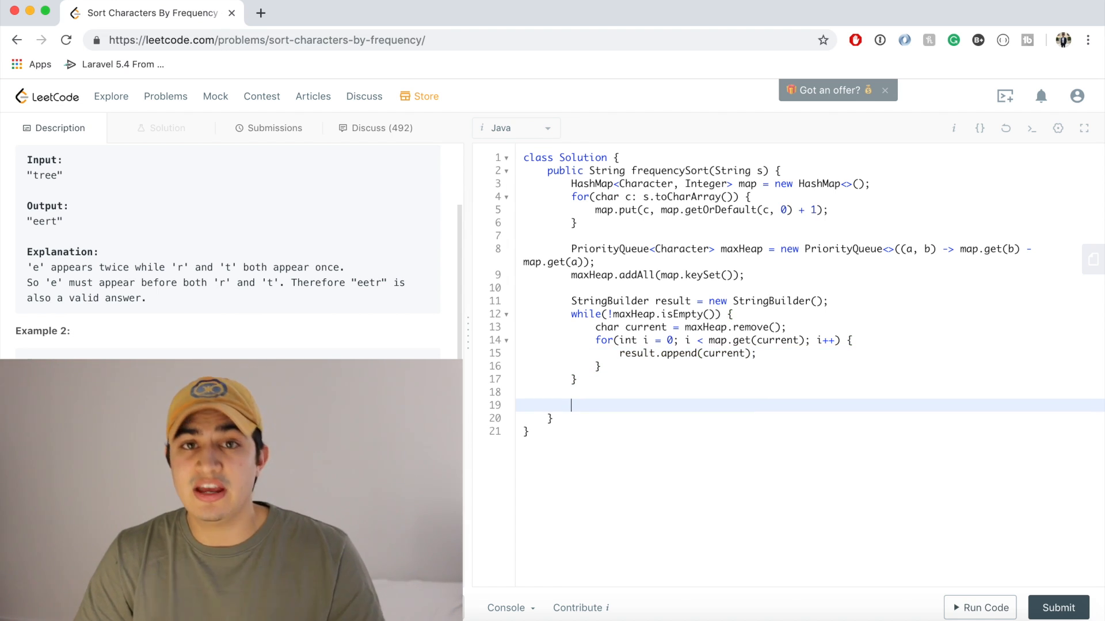
Return result.toString(), submit for a Success result, and go back to Description
type("return resu")
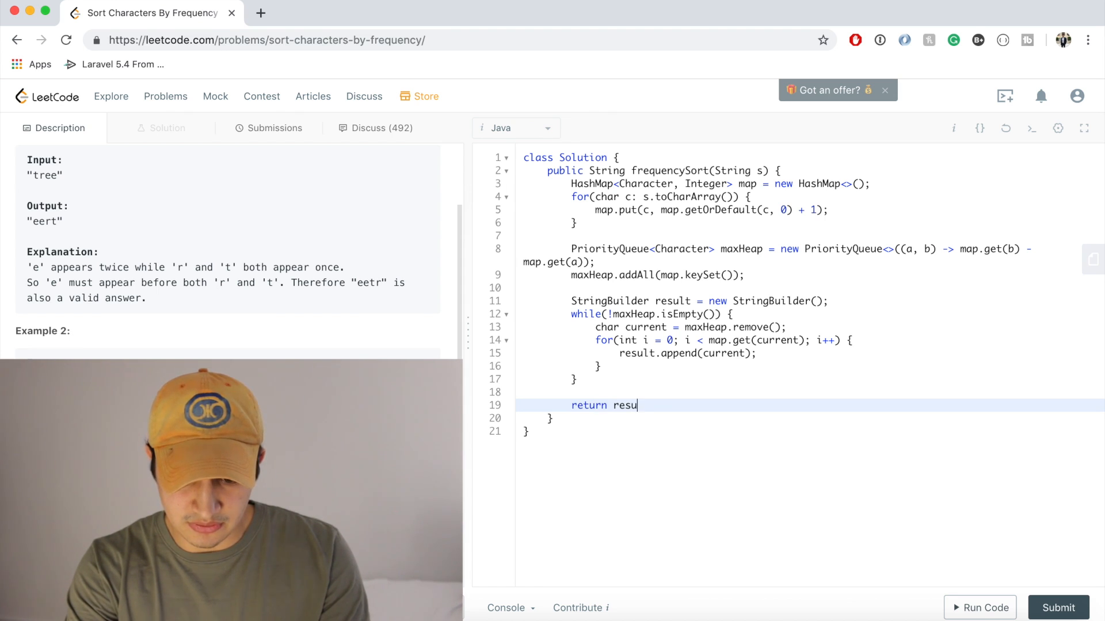
type("lt.toString();")
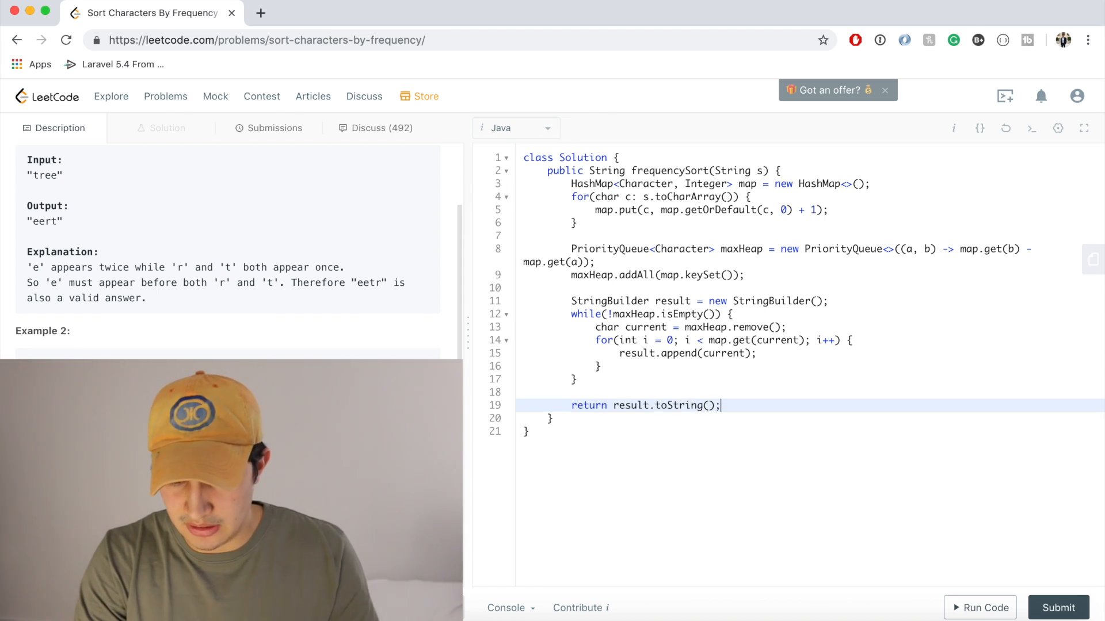
left_click(1058, 607)
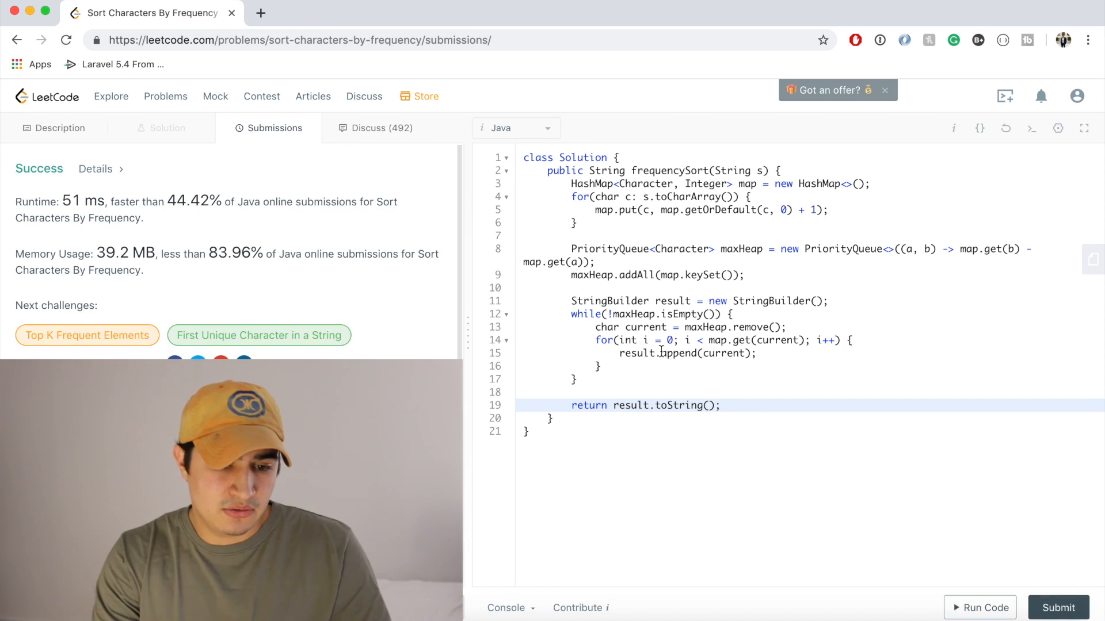
left_click(59, 128)
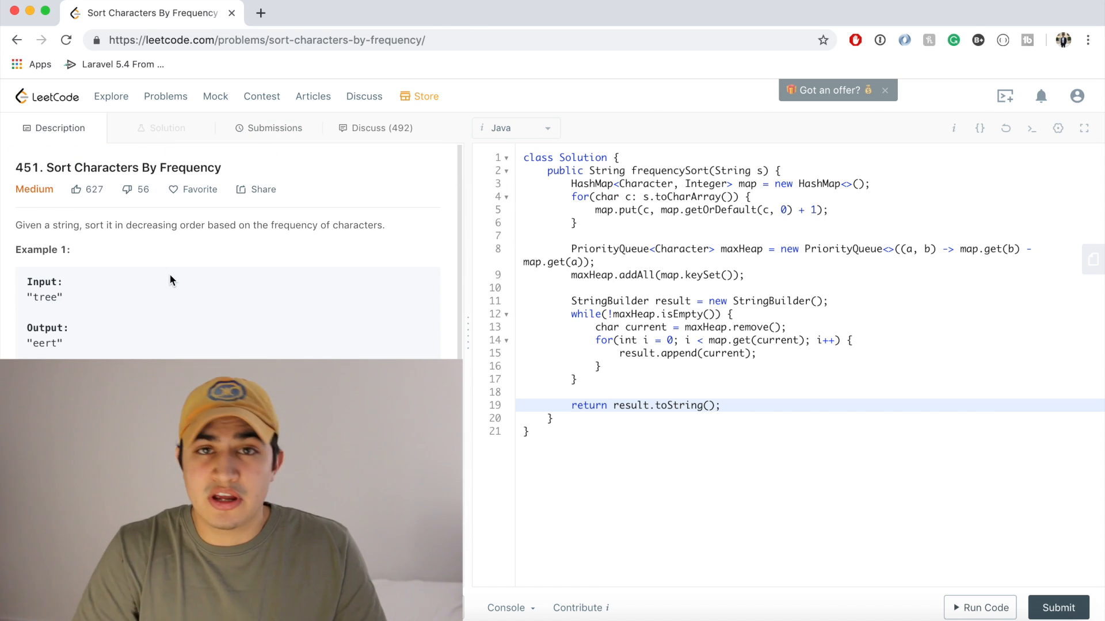